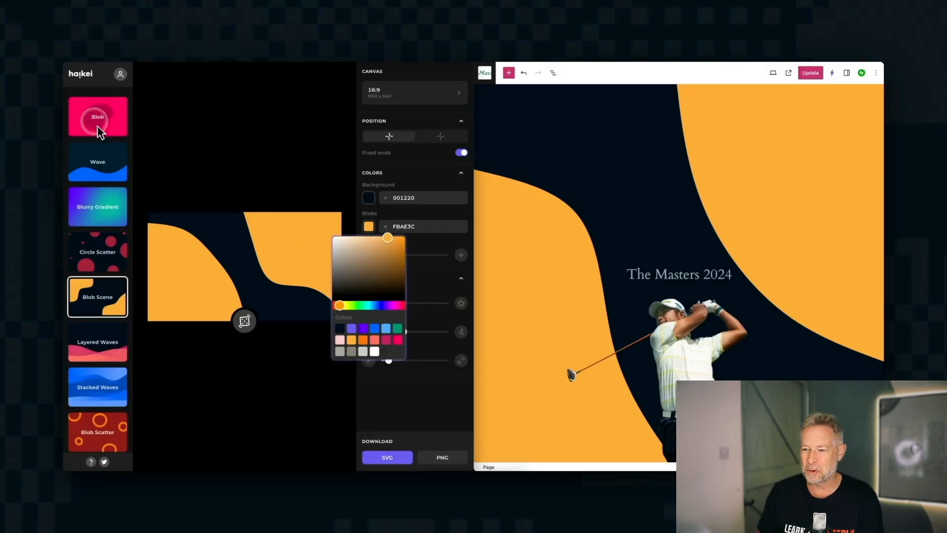
- Try the Blob generator with a new random design, then the Wave and Blurry Gradient generators
click(98, 117)
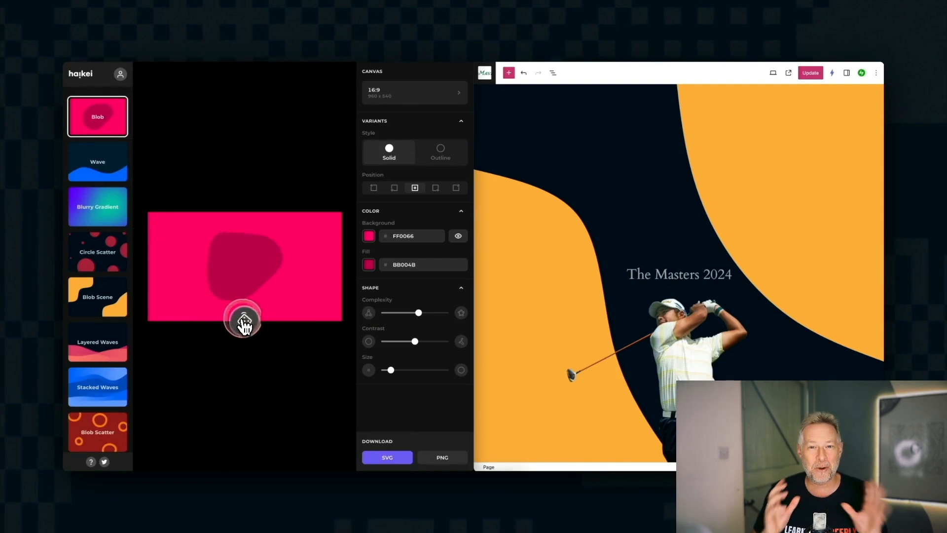
click(368, 236)
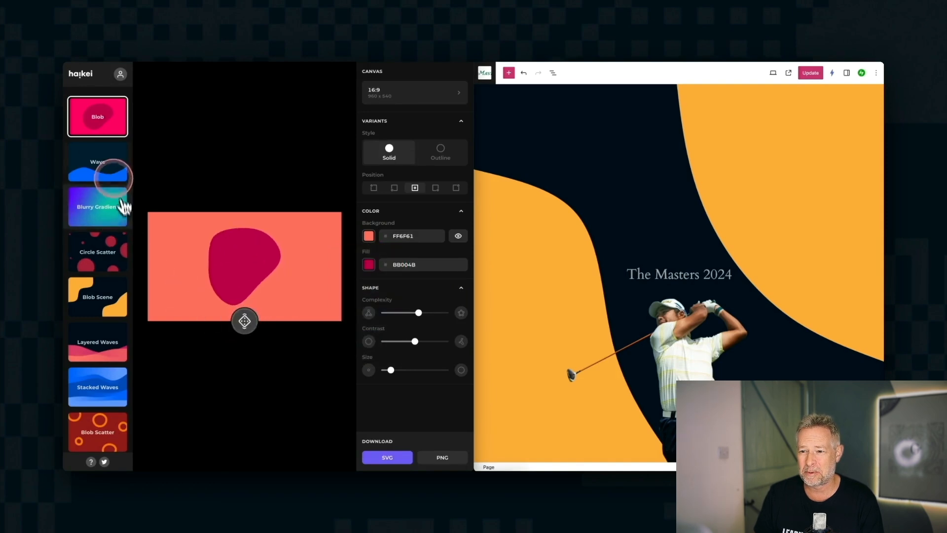
click(97, 161)
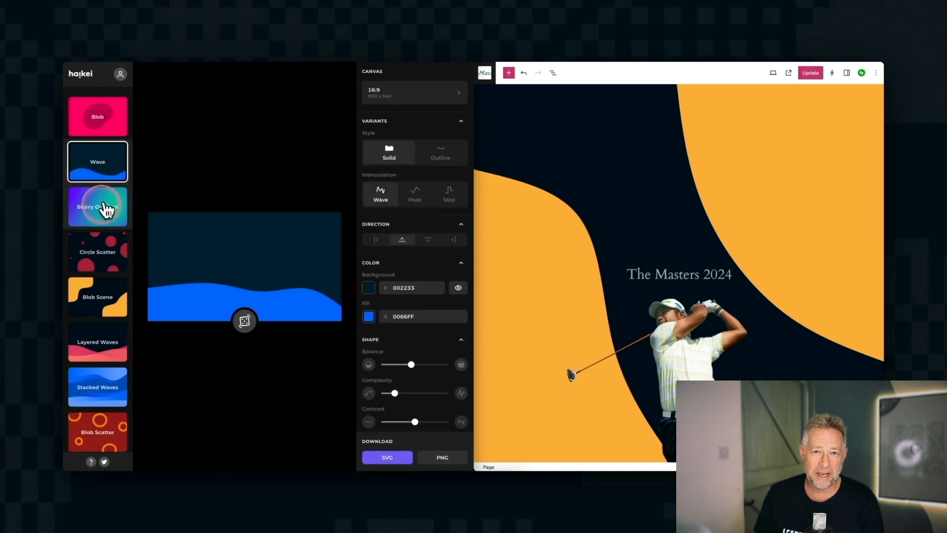
click(98, 206)
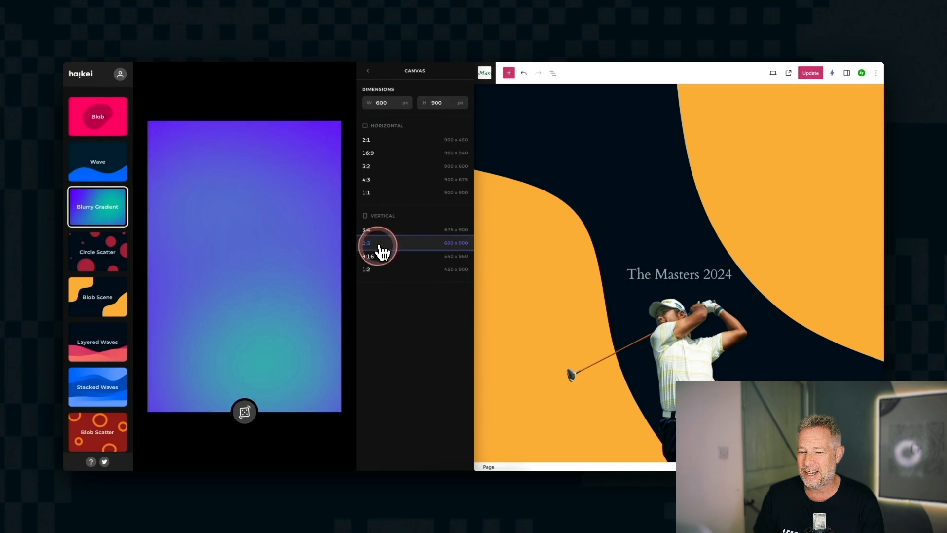
- Make the gradient canvas a tall 2:3 portrait, then return it to 16:9 landscape
click(368, 256)
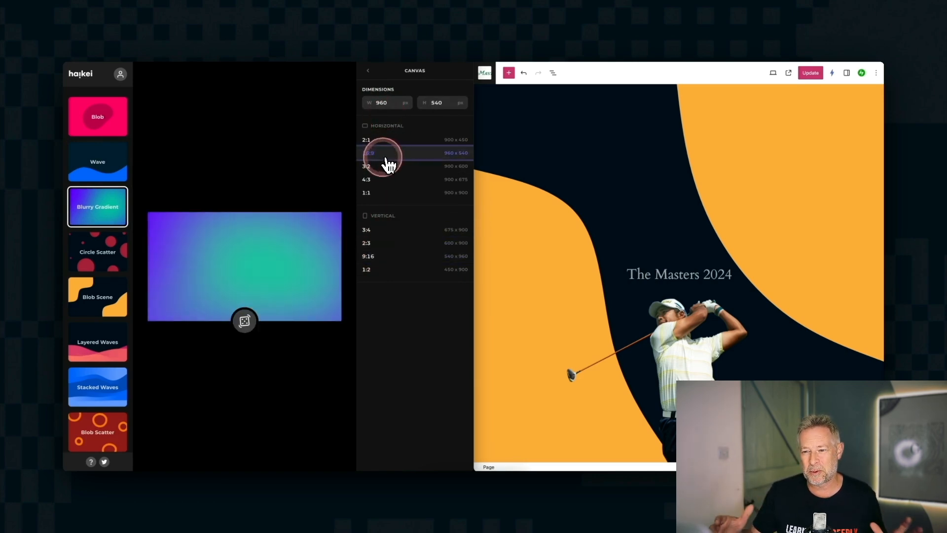
click(97, 296)
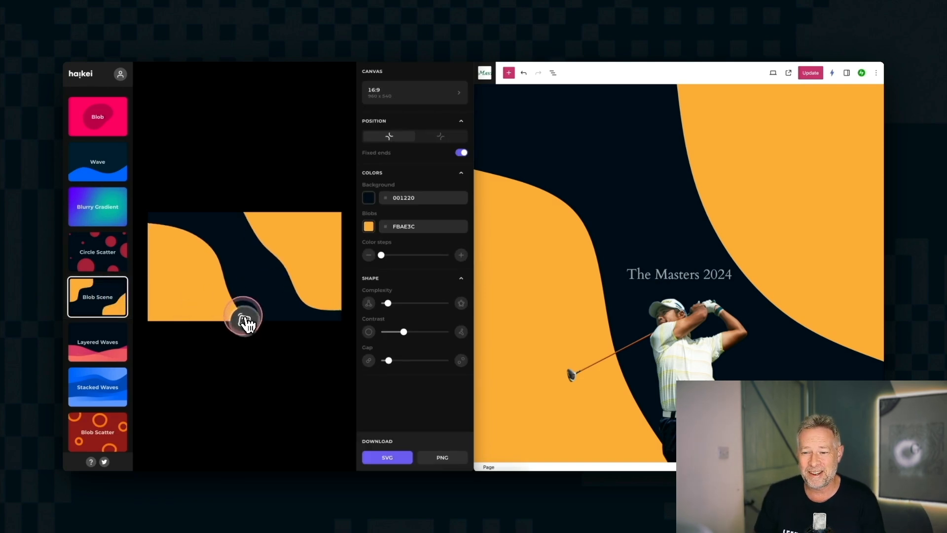
- Colour the blobs hot pink, download the scene as SVG and set it as the cover background
click(368, 226)
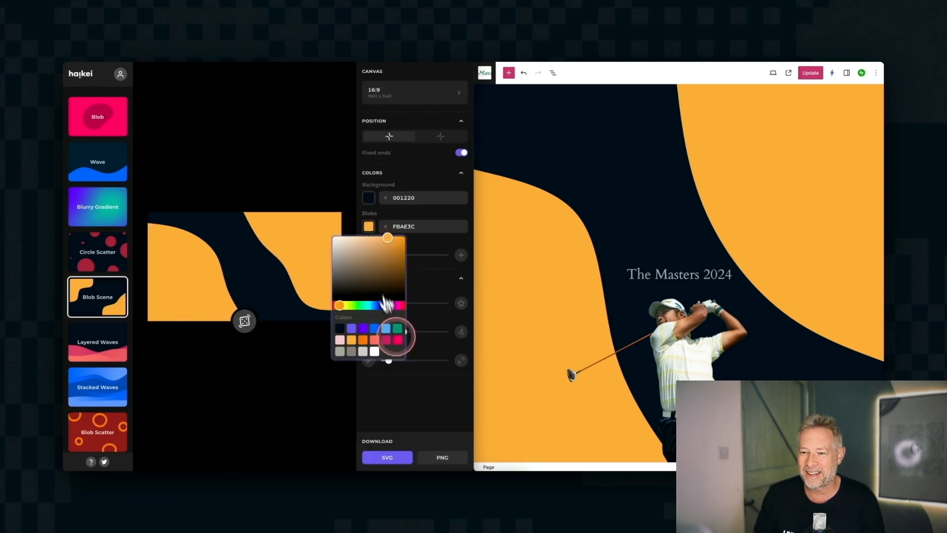
click(397, 340)
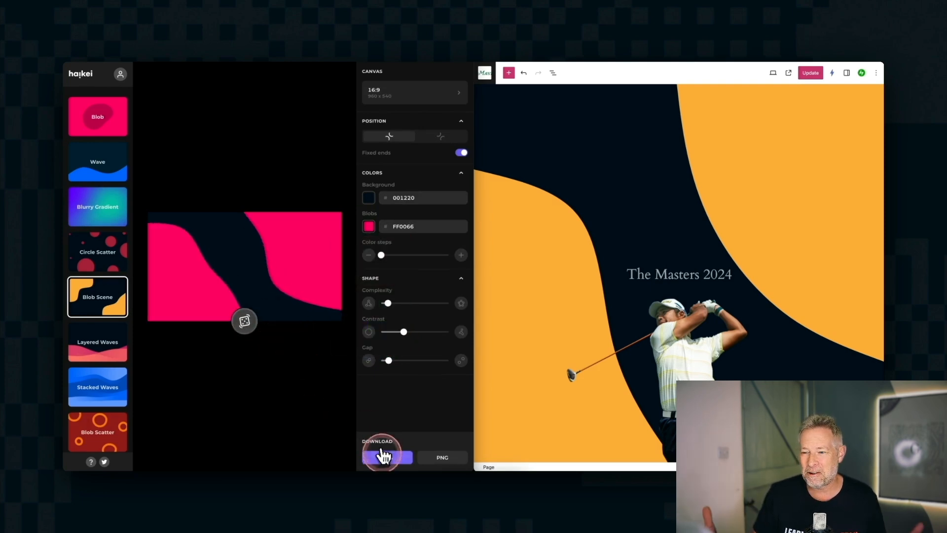
click(387, 457)
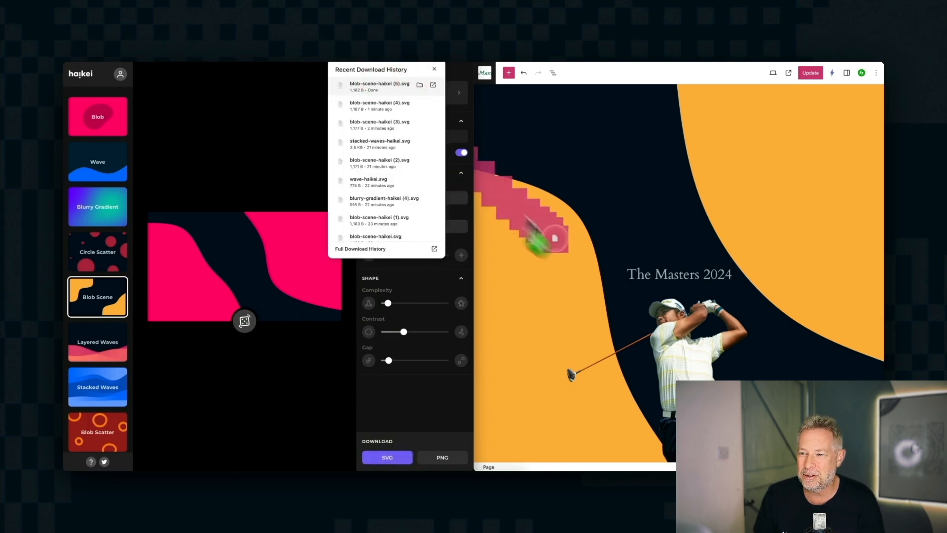
click(434, 69)
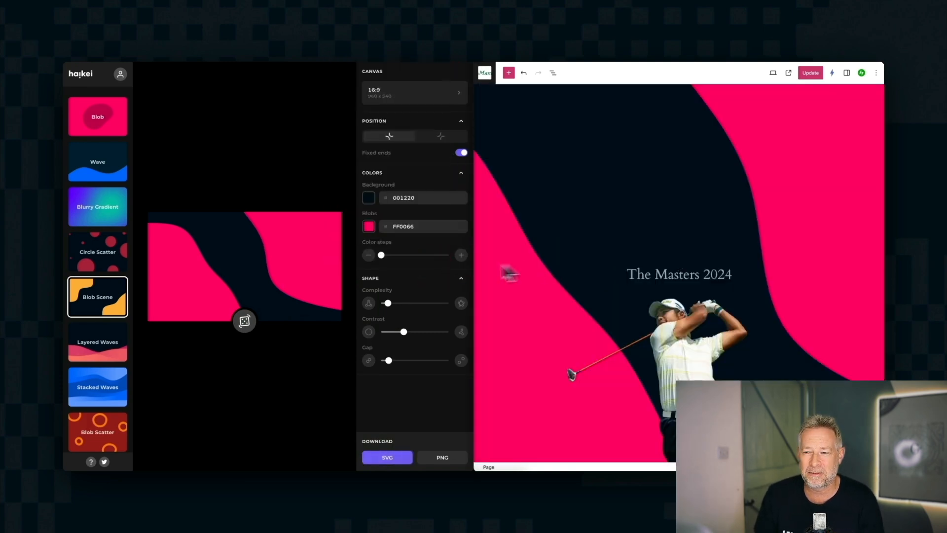
click(98, 206)
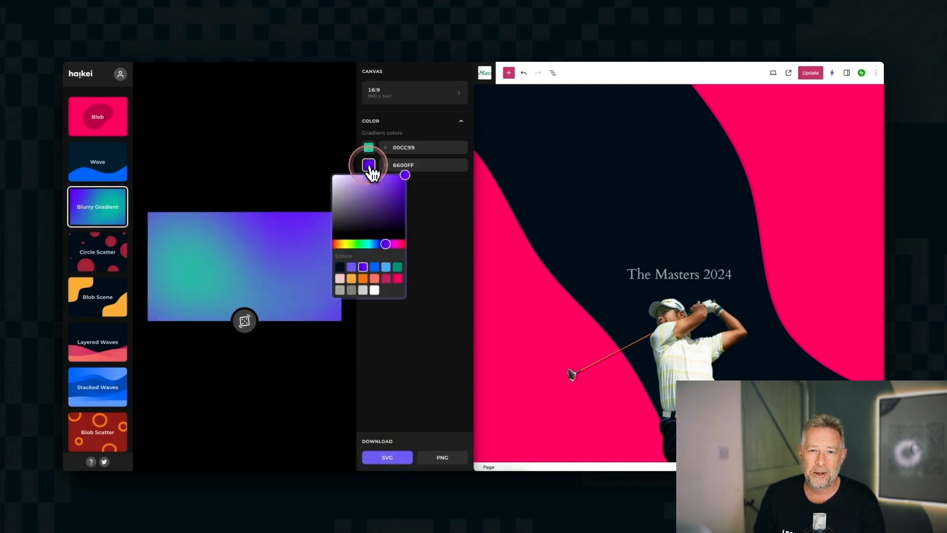
- Set the gradient colours to 888277 and dark navy 001122, download as SVG and apply it to the cover
click(338, 268)
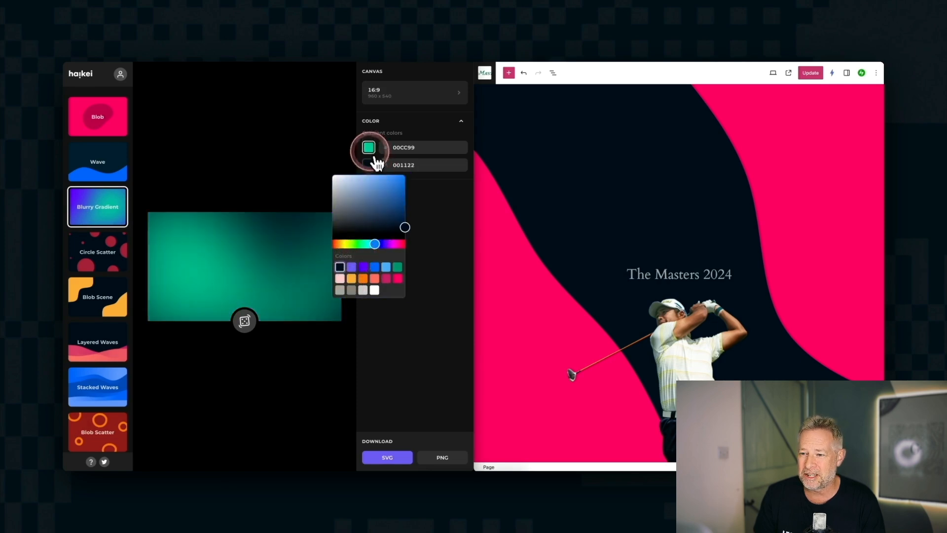
click(339, 273)
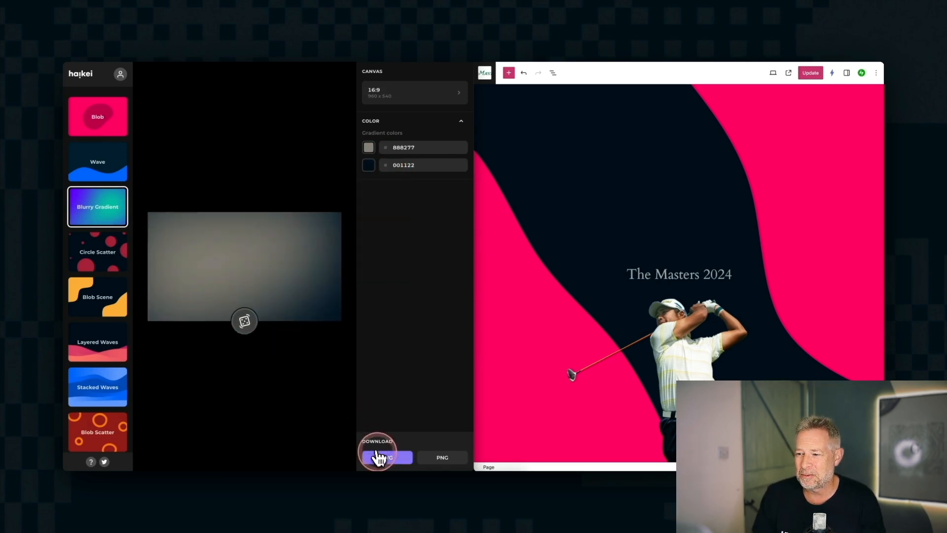
click(386, 457)
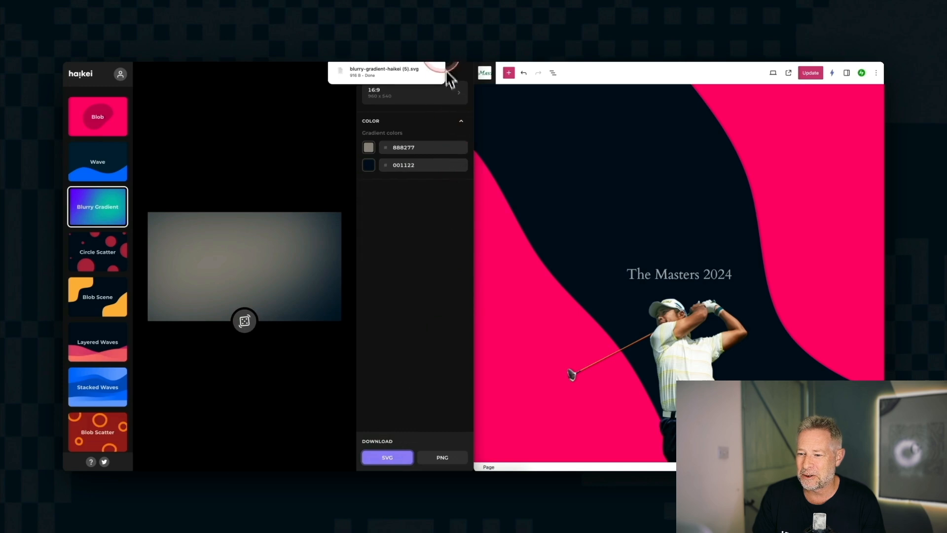
click(386, 72)
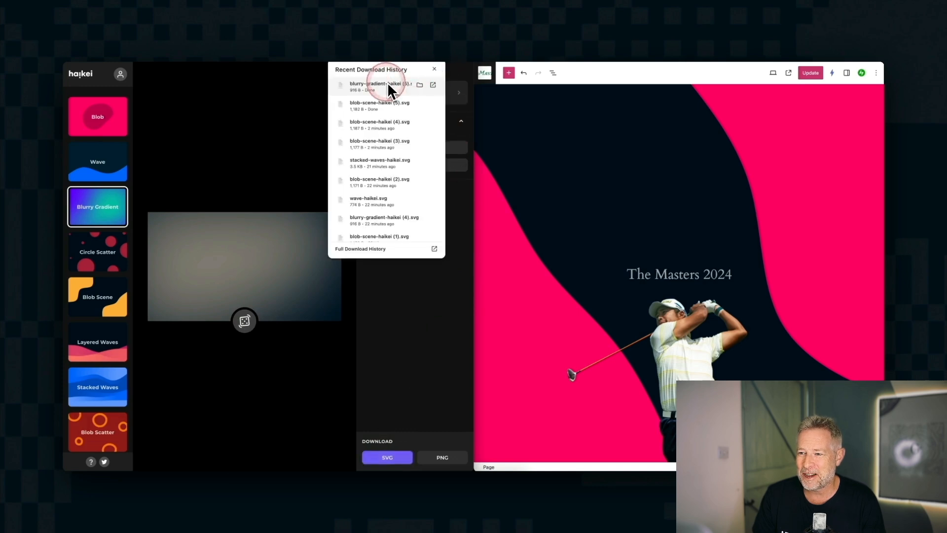
click(434, 69)
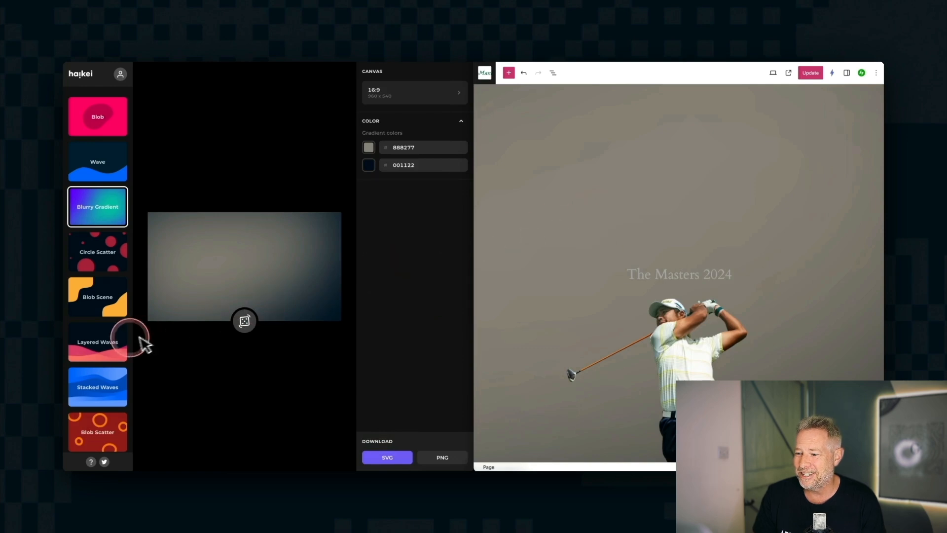
- Switch to the Layered Peaks generator and download the red-and-orange peaks as an SVG
scroll(down, 3)
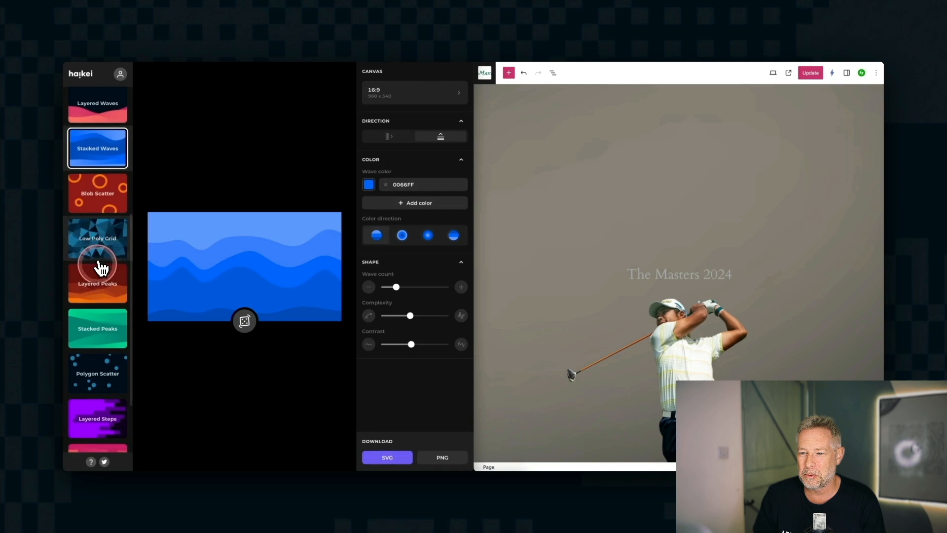
click(98, 284)
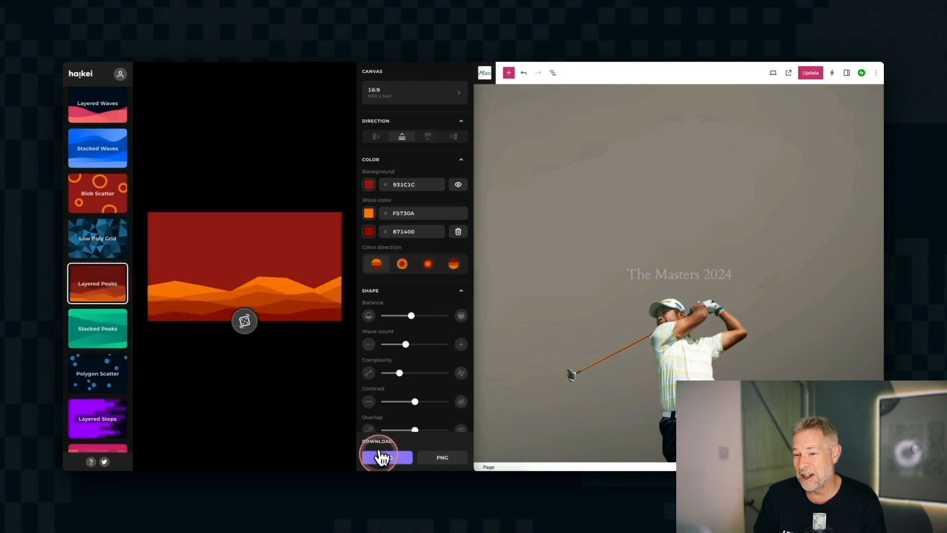
click(387, 456)
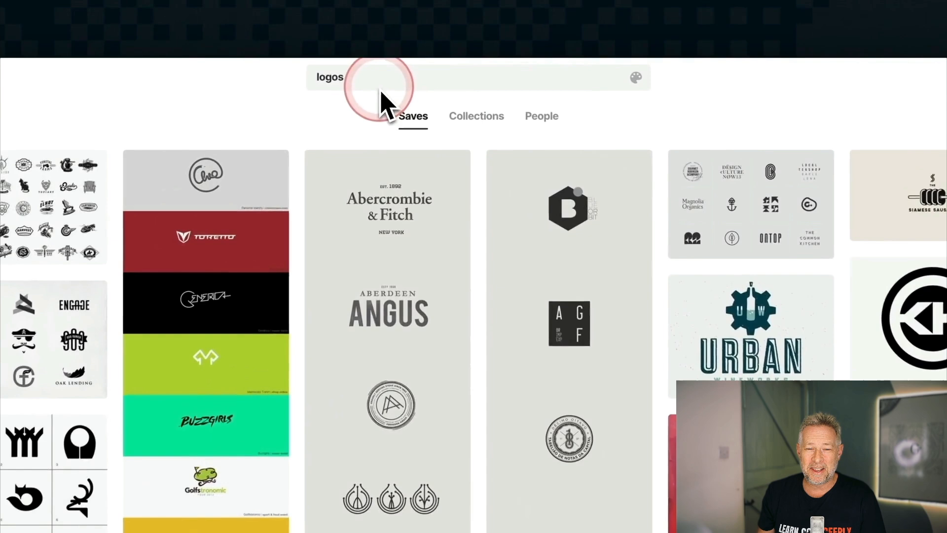
- Search the Web Design category and start a colour filter with a teal swatch
click(362, 76)
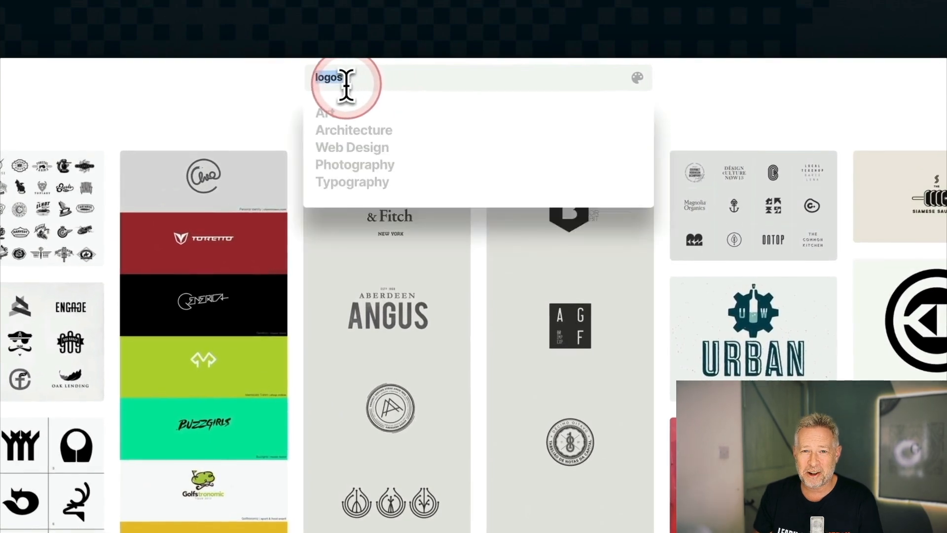
click(352, 147)
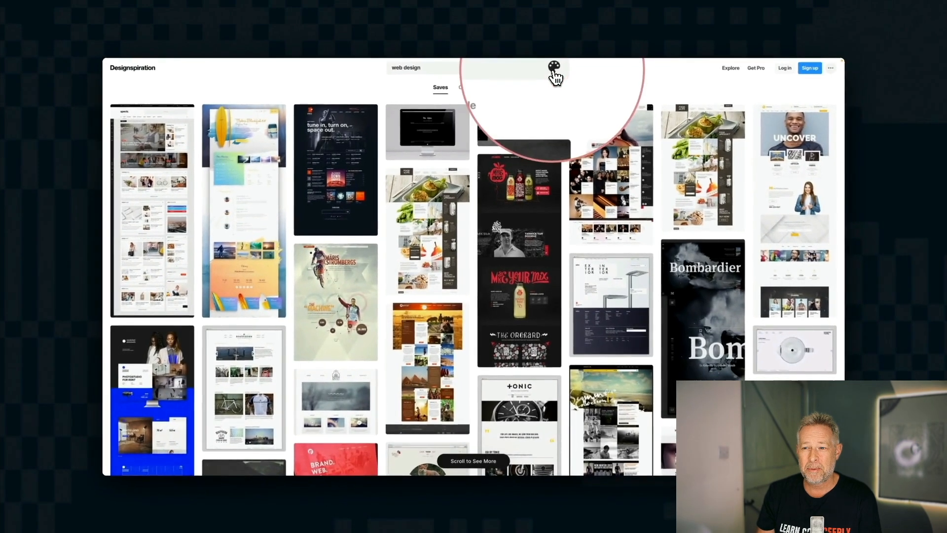
click(553, 67)
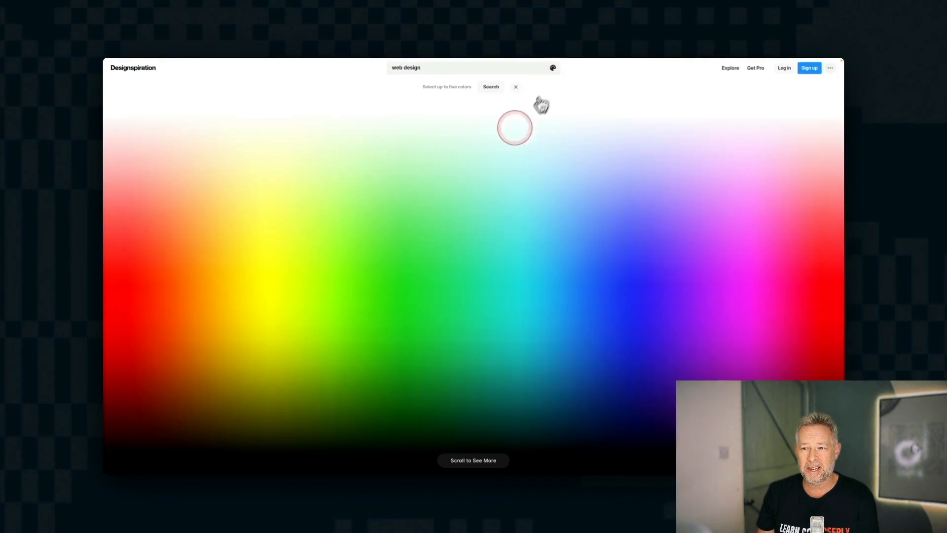
click(515, 236)
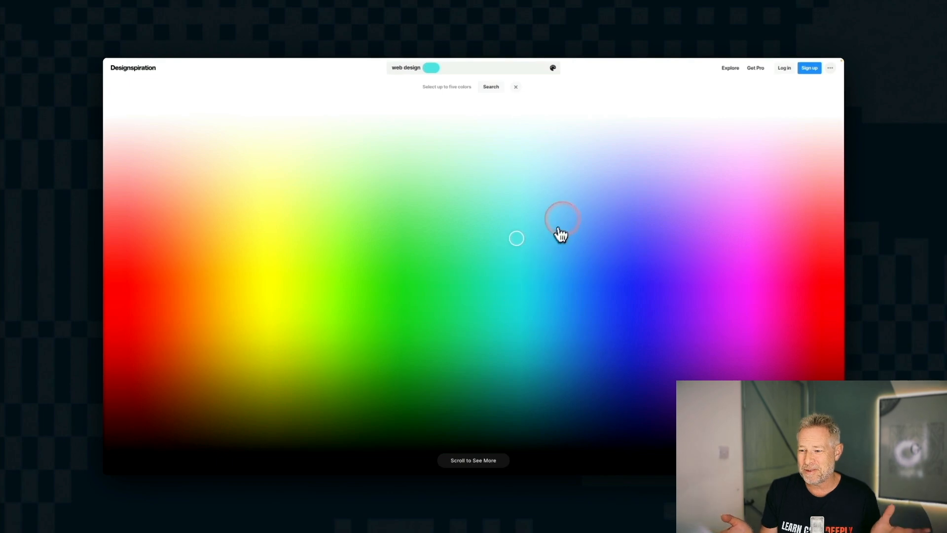
- Add light, pale and deeper blue swatches and run the four-colour search
click(573, 171)
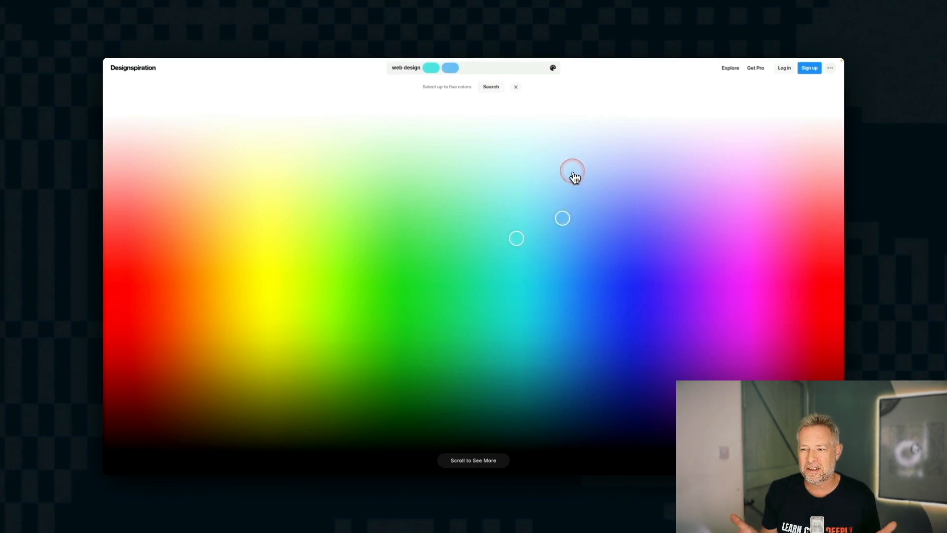
click(562, 325)
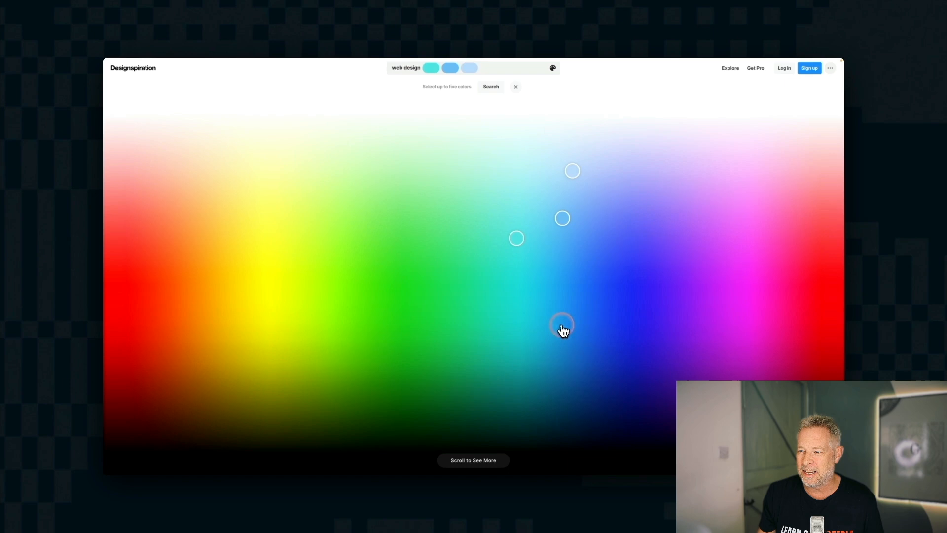
click(561, 325)
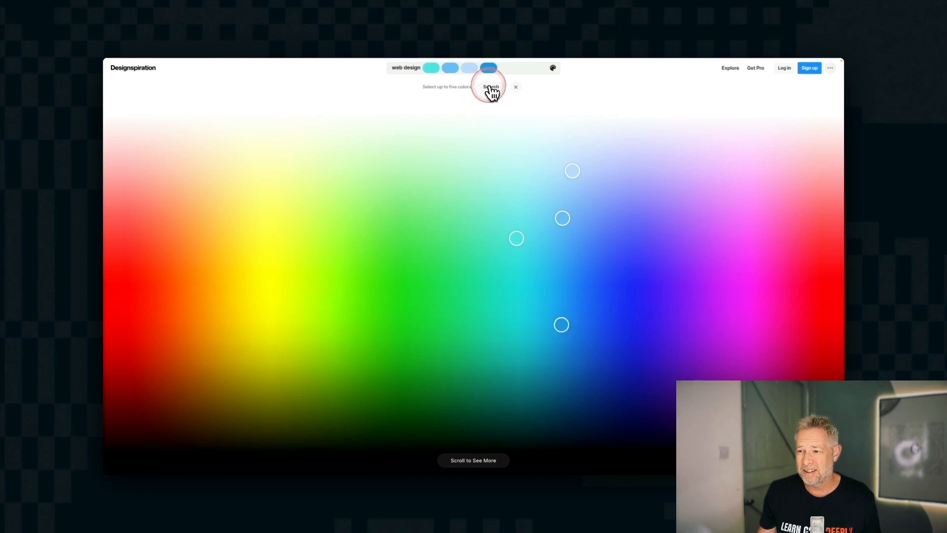
click(490, 87)
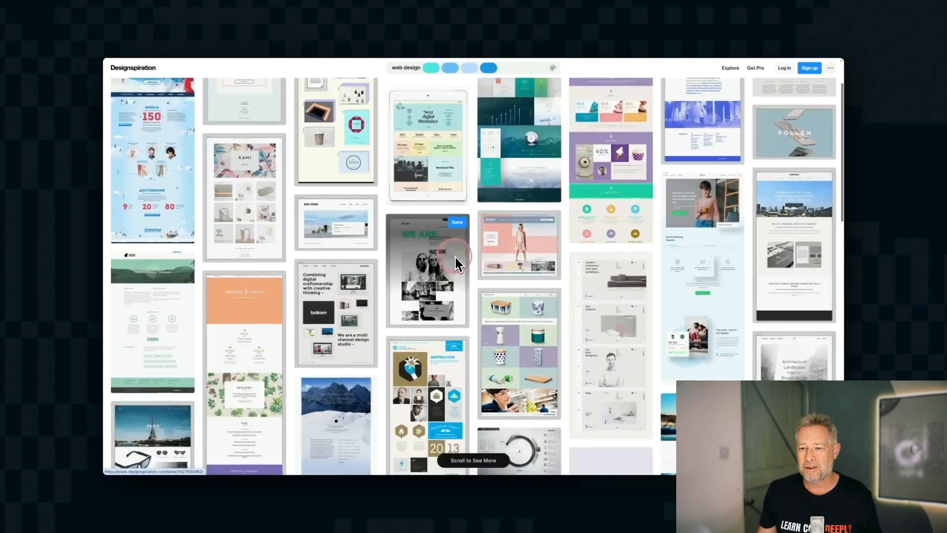
scroll(down, 3)
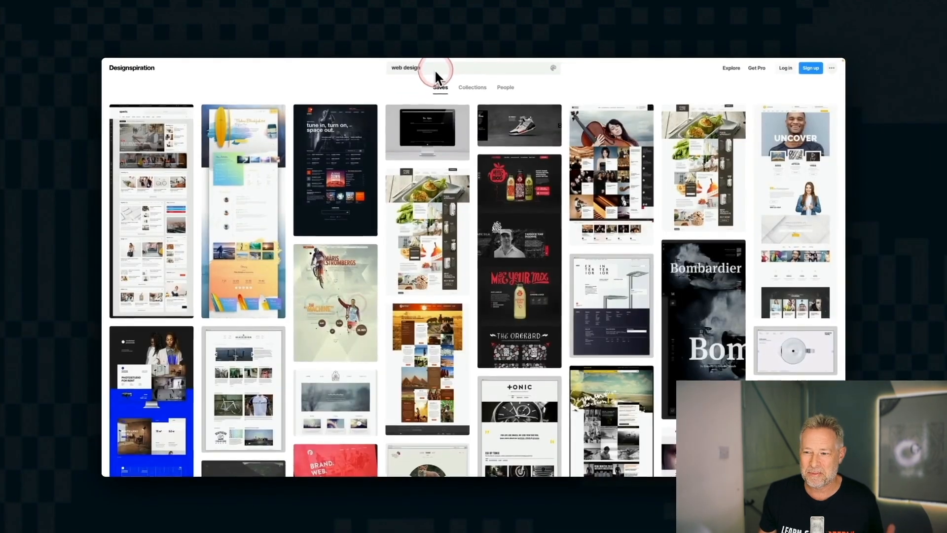
- Filter the web design results by black and view the matching dark designs
click(552, 67)
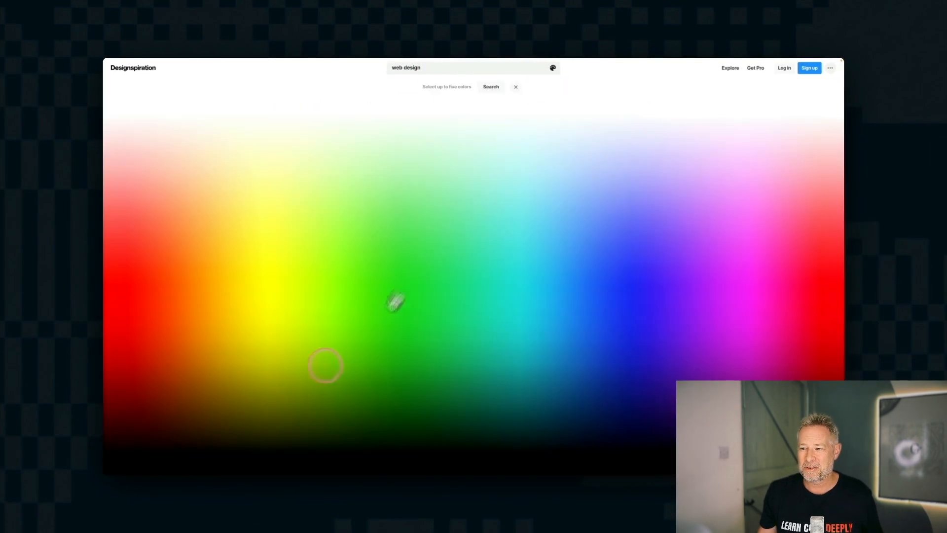
click(352, 443)
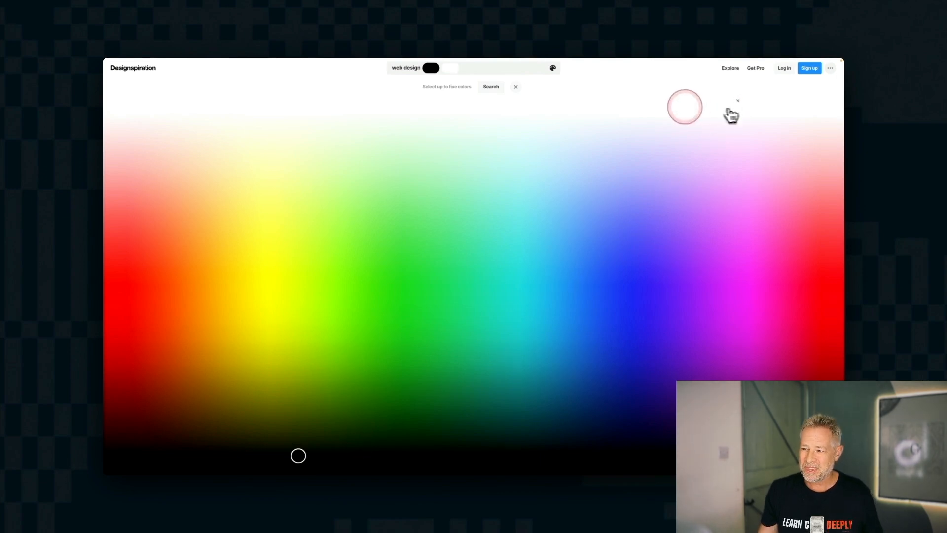
click(515, 87)
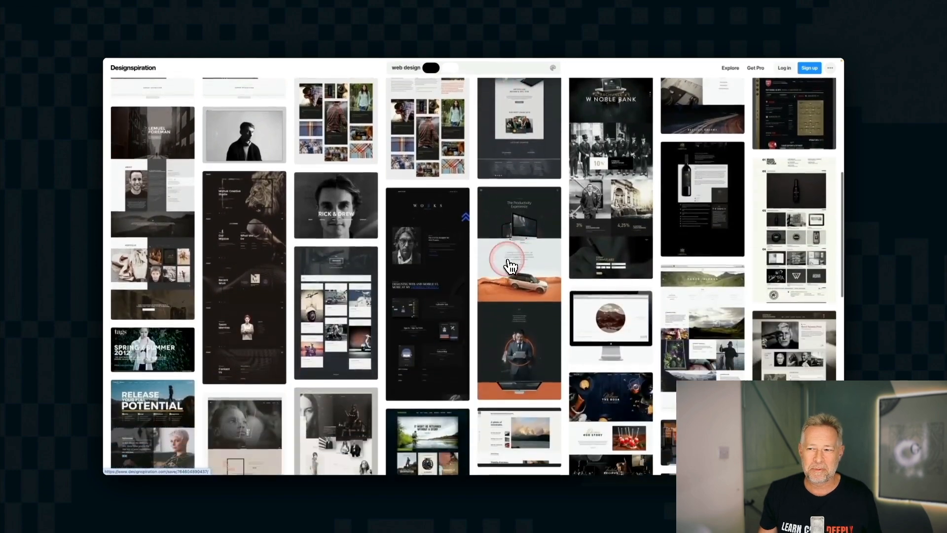
click(336, 205)
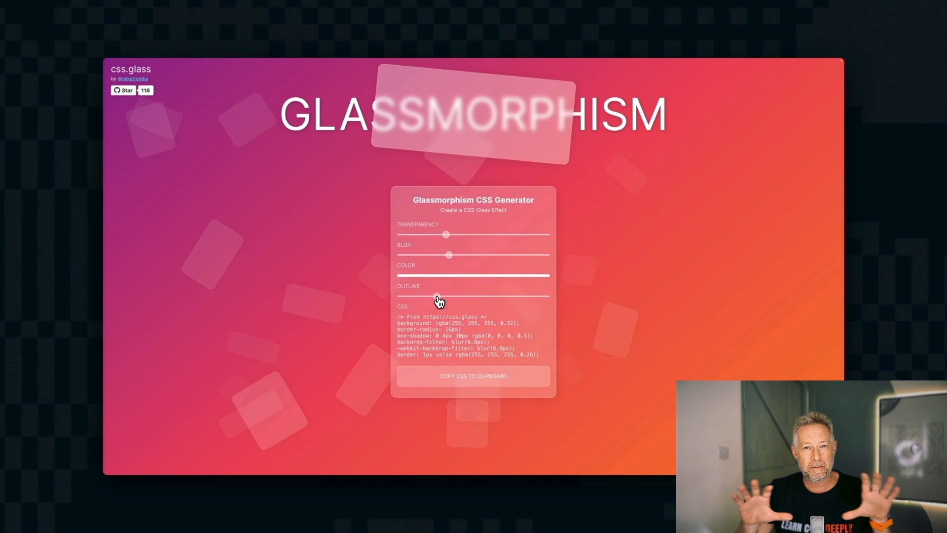
- Adjust the glass effect's outline strength and scroll to example sites with glass cards
drag(438, 295, 470, 295)
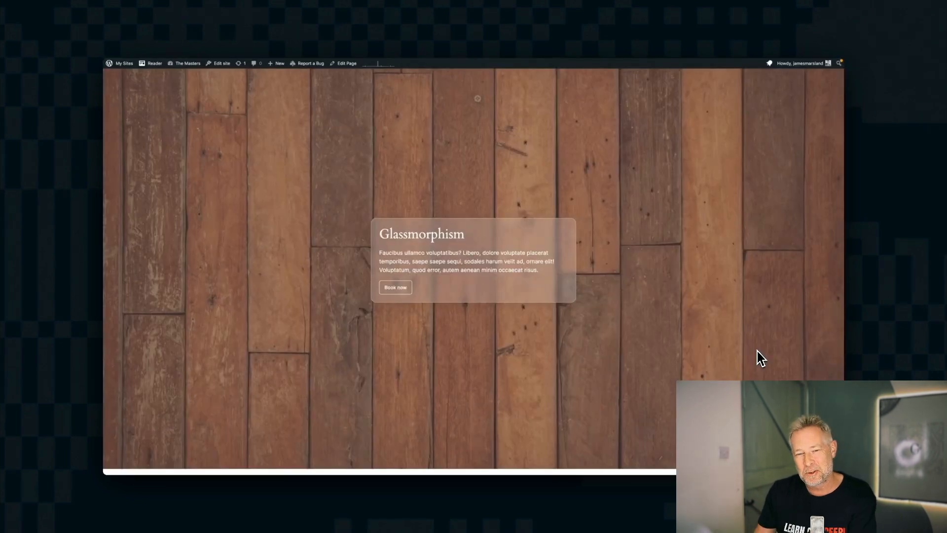
scroll(down, 3)
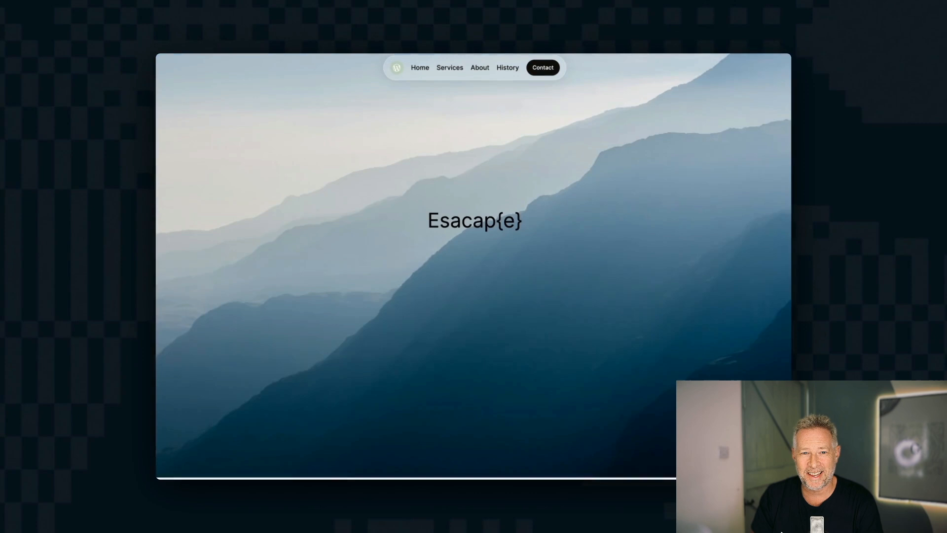
- Drop the shoe store screenshot into the Shots mockup and give it a tilted perspective layout
click(327, 72)
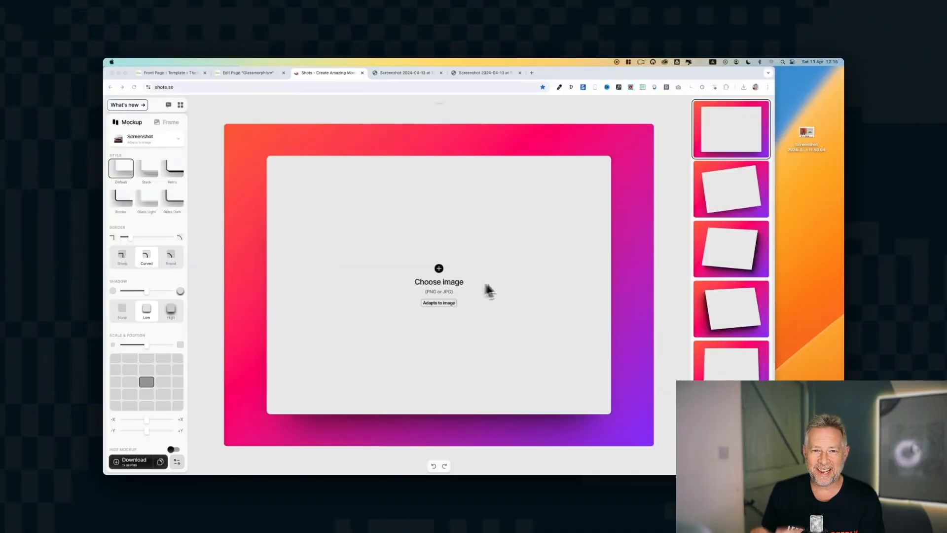
drag(806, 131, 429, 265)
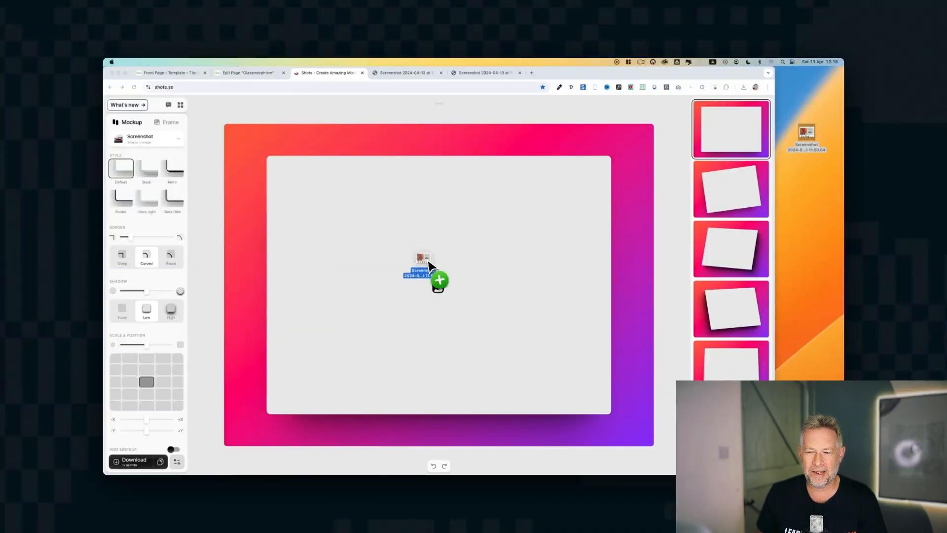
drag(423, 266, 439, 279)
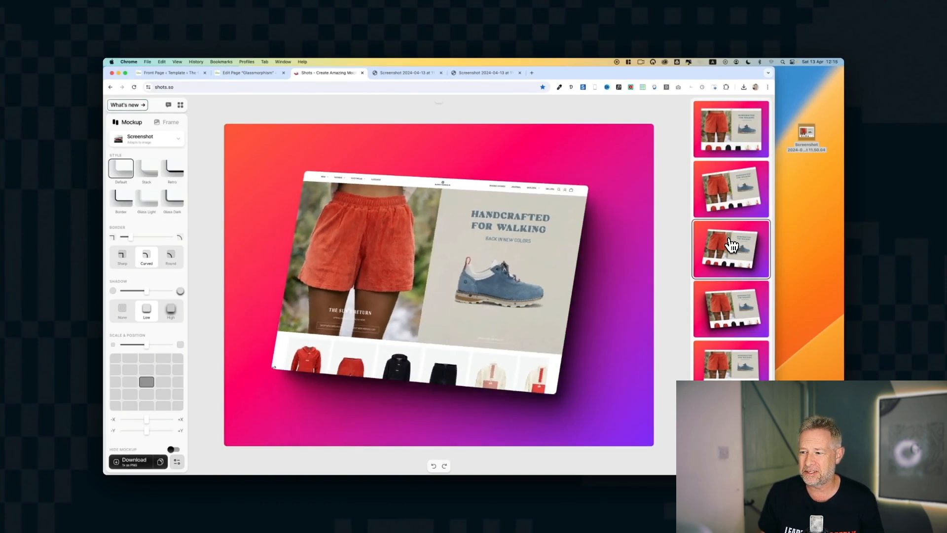
click(730, 308)
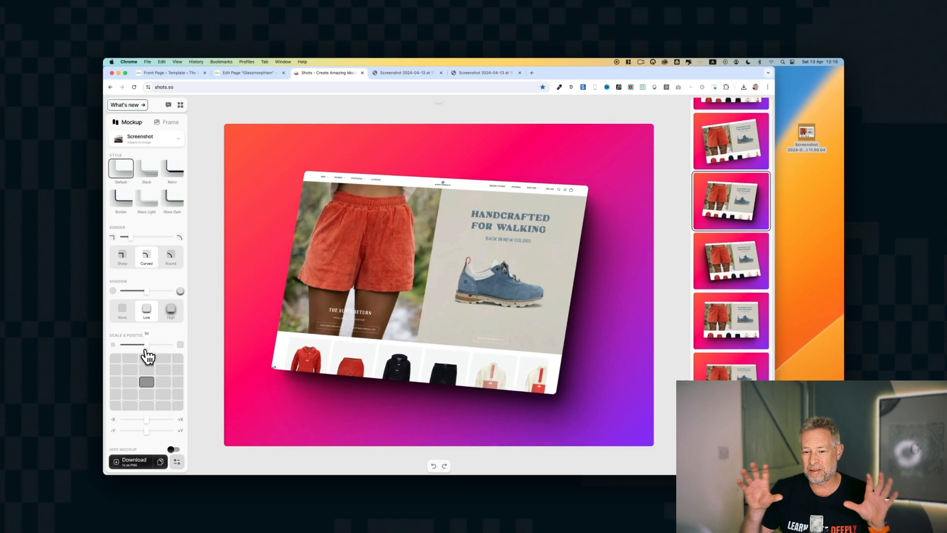
- Enlarge the screenshot within the frame and give it the Glass Dark device border
drag(146, 345, 157, 344)
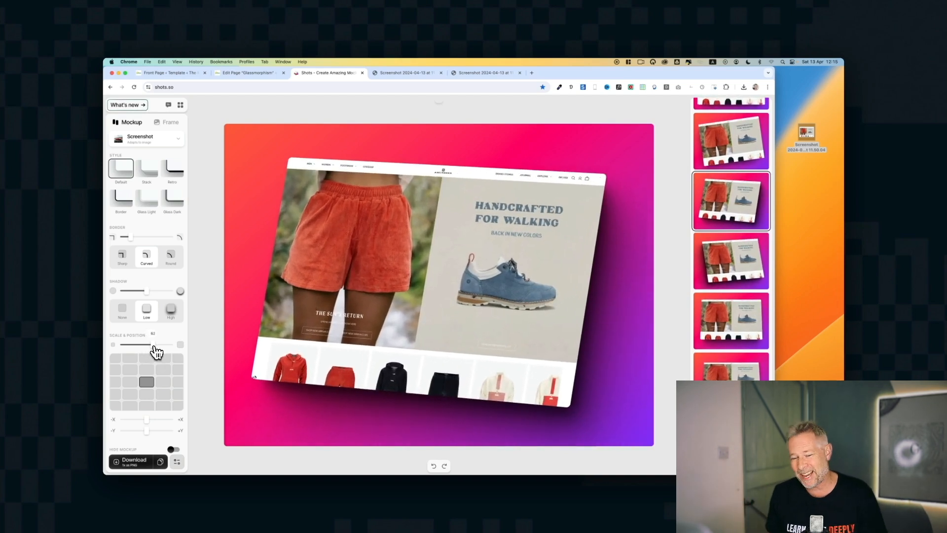
click(122, 310)
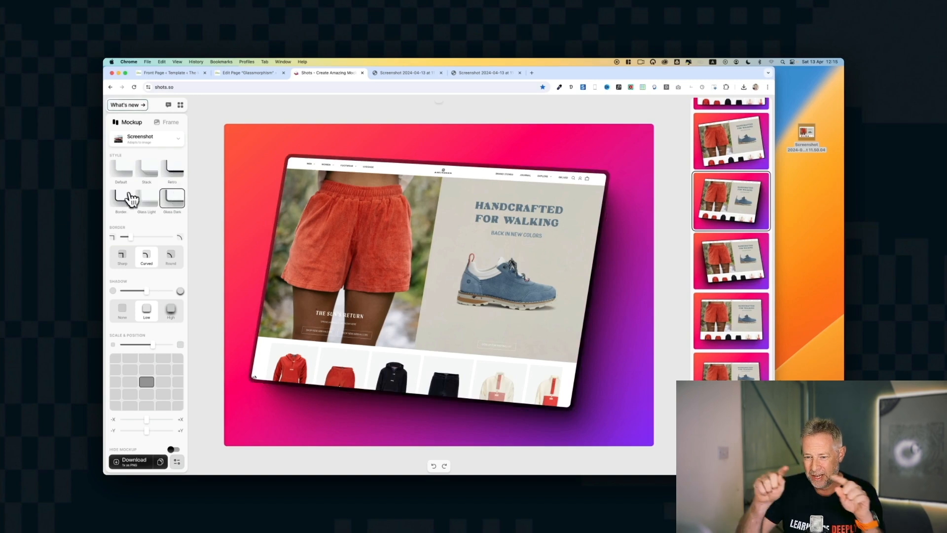
click(170, 122)
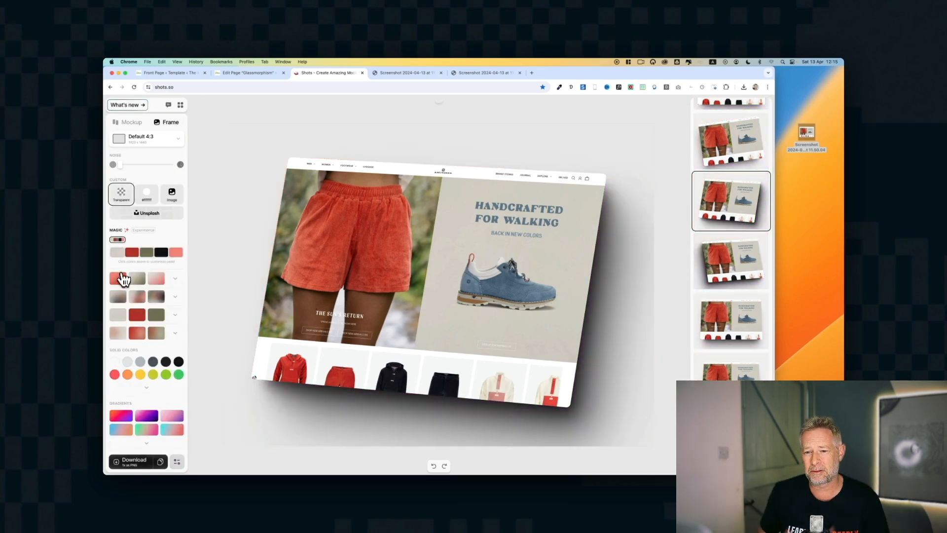
- Try a coral and a pink-purple gradient backdrop, then settle on a misty mountain photo
click(118, 260)
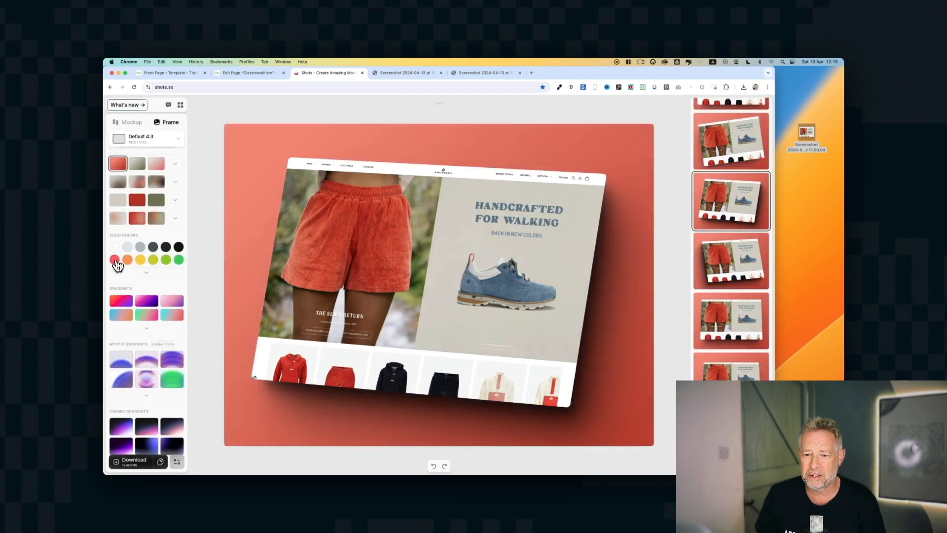
click(121, 300)
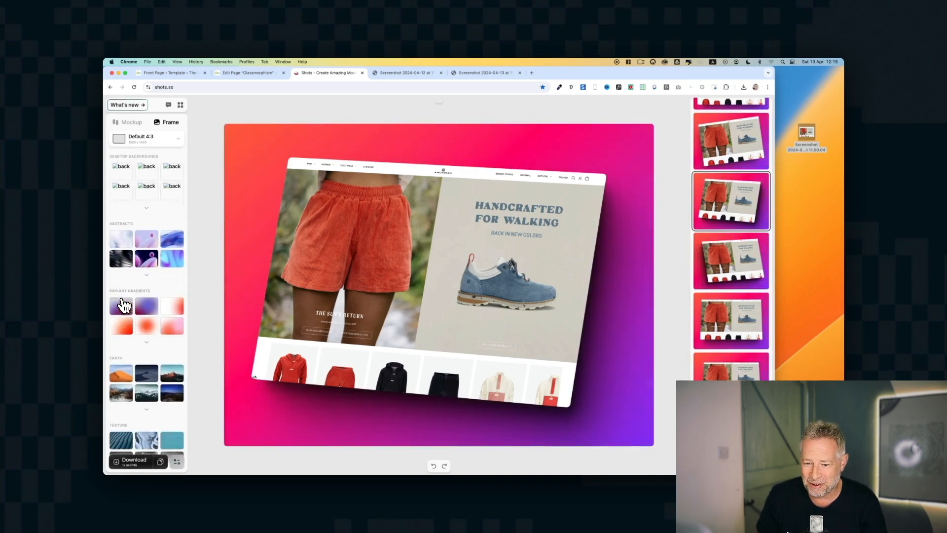
click(172, 324)
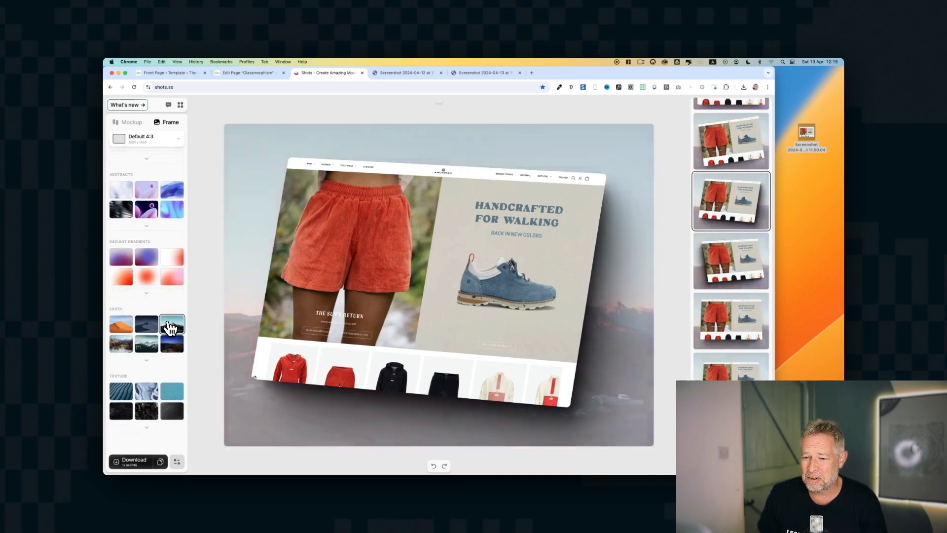
click(171, 392)
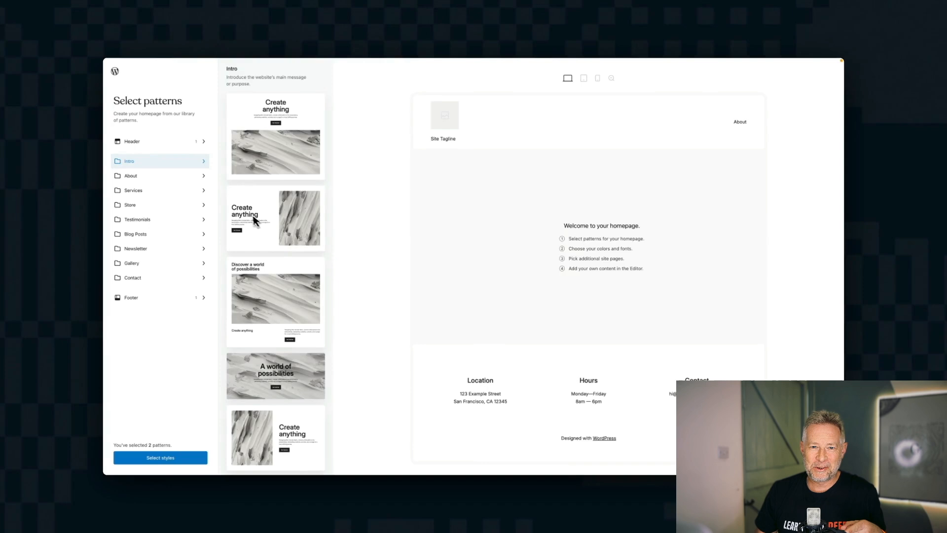
- Add the Create anything intro and a blog posts list section, previewing at phone width
click(275, 217)
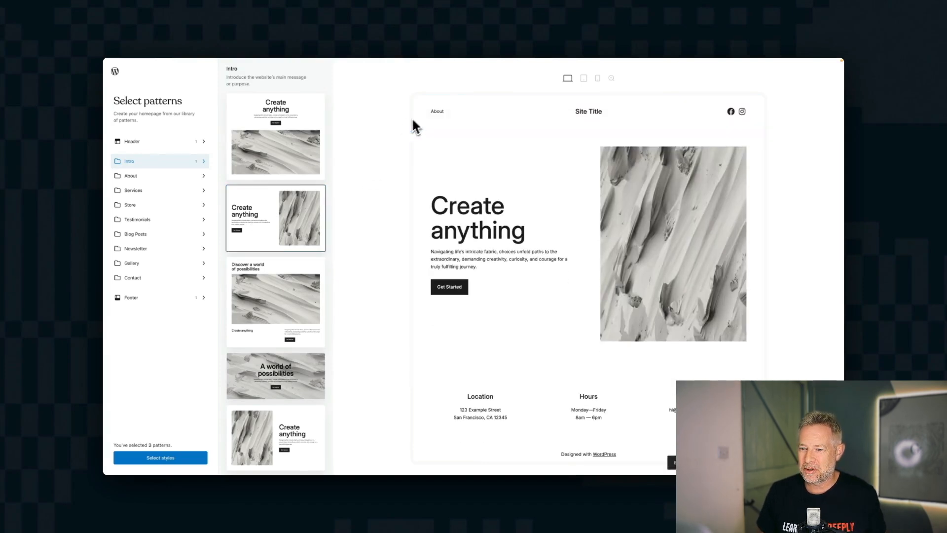
click(435, 111)
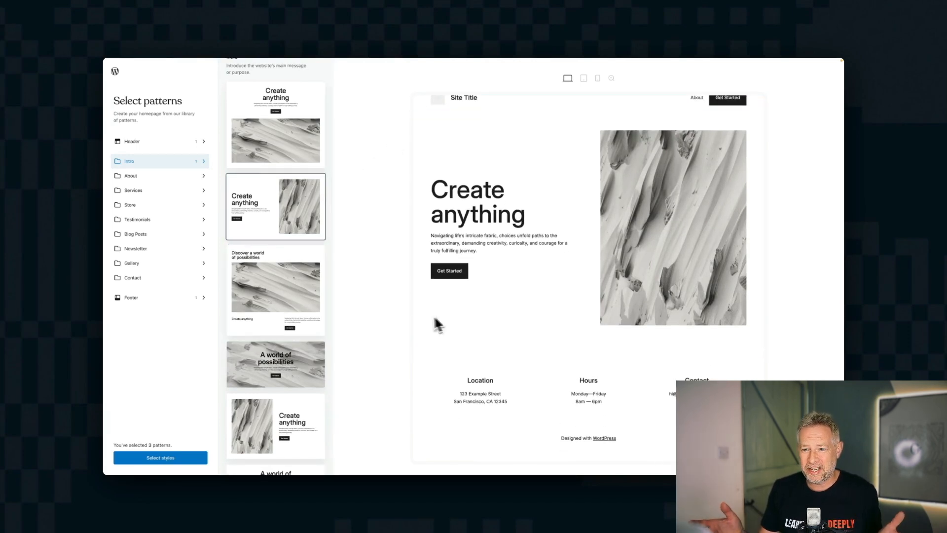
click(135, 234)
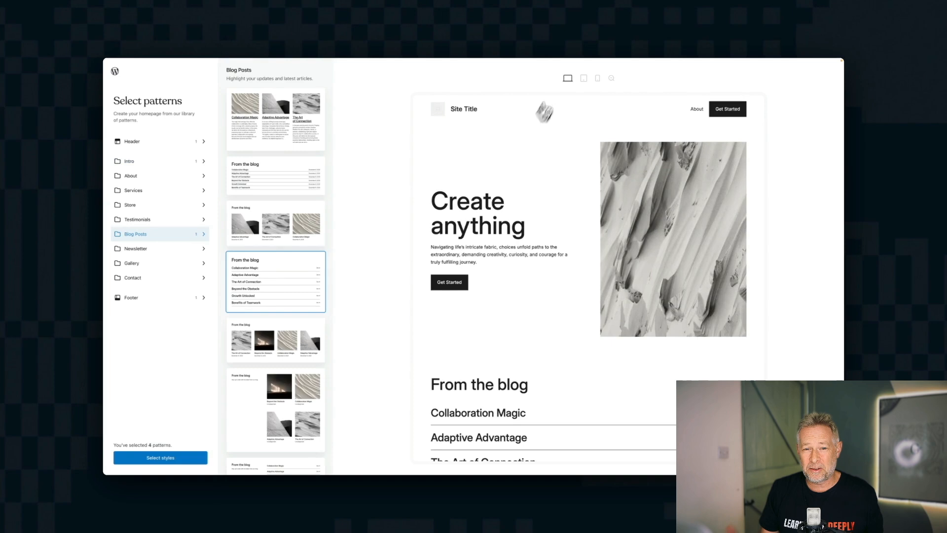
click(597, 77)
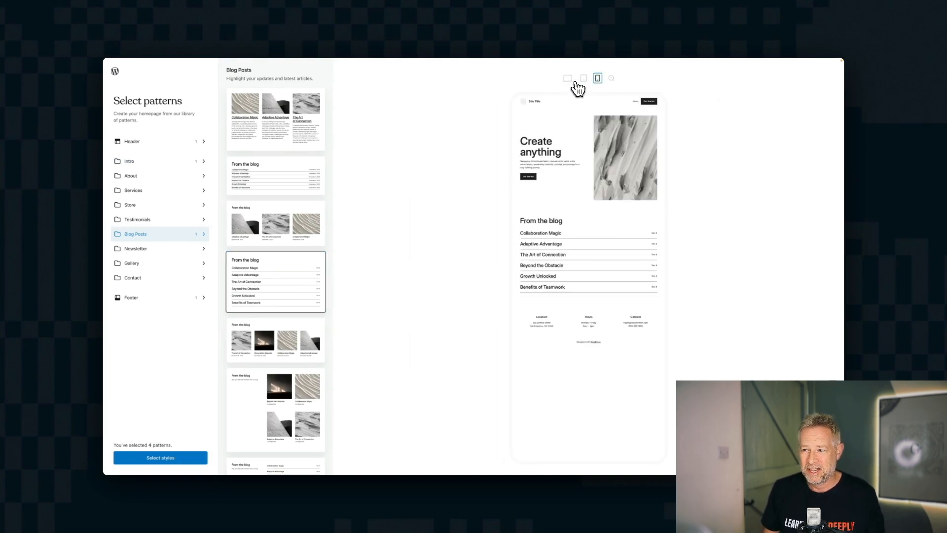
- Add more blog post sections with images and a contact form pattern
click(275, 340)
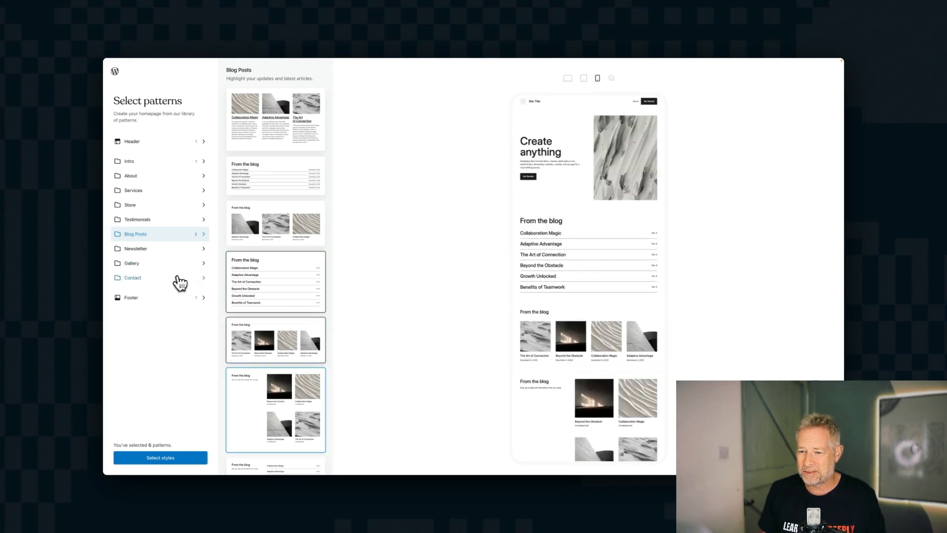
click(132, 277)
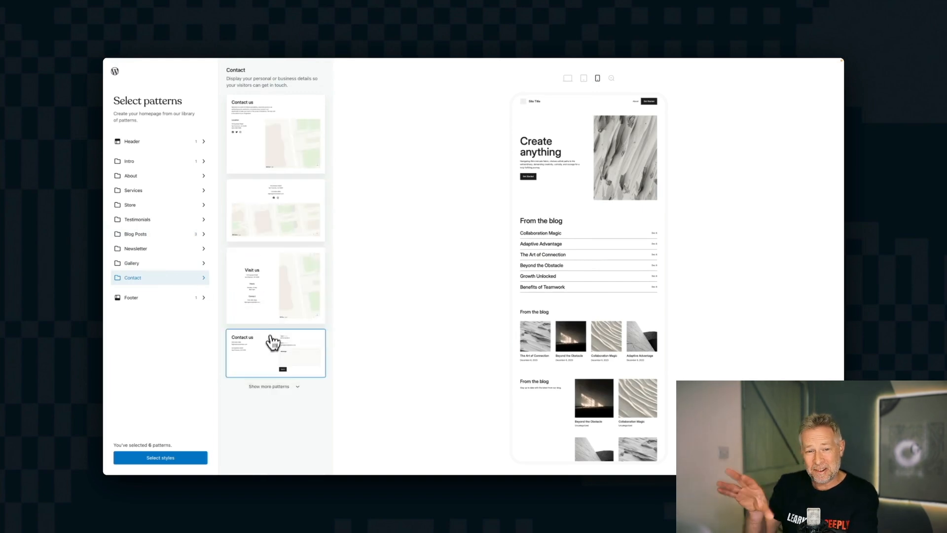
click(275, 353)
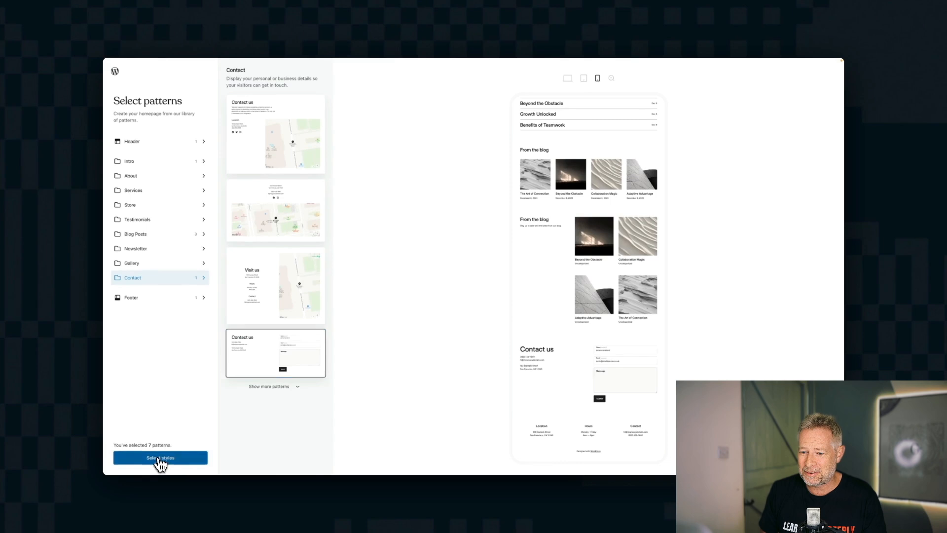
- Preview the black-orange and dark teal colour styles, then apply the green palette
click(160, 457)
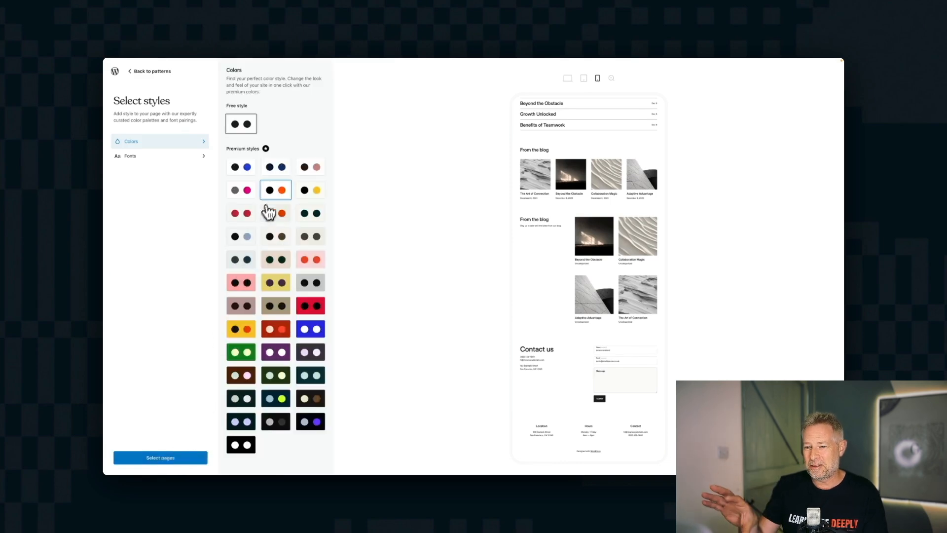
click(276, 189)
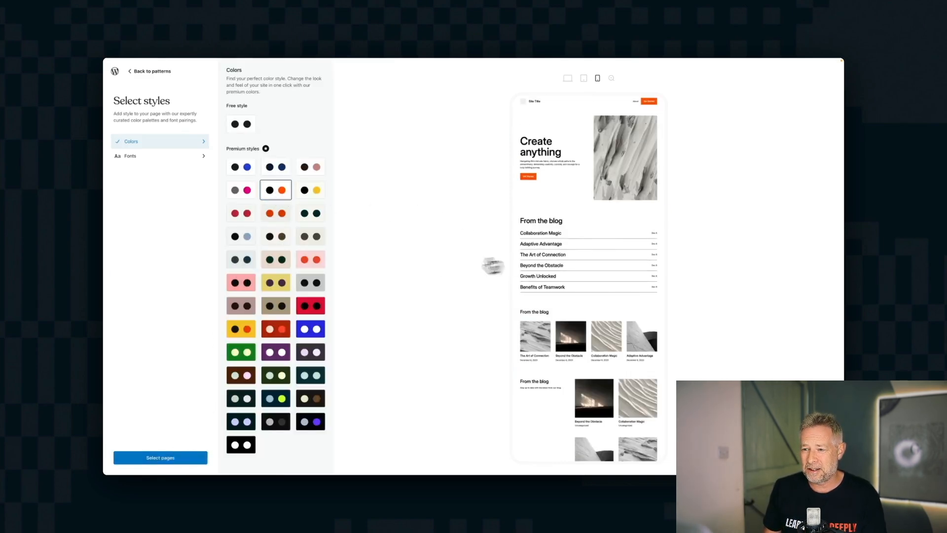
click(310, 375)
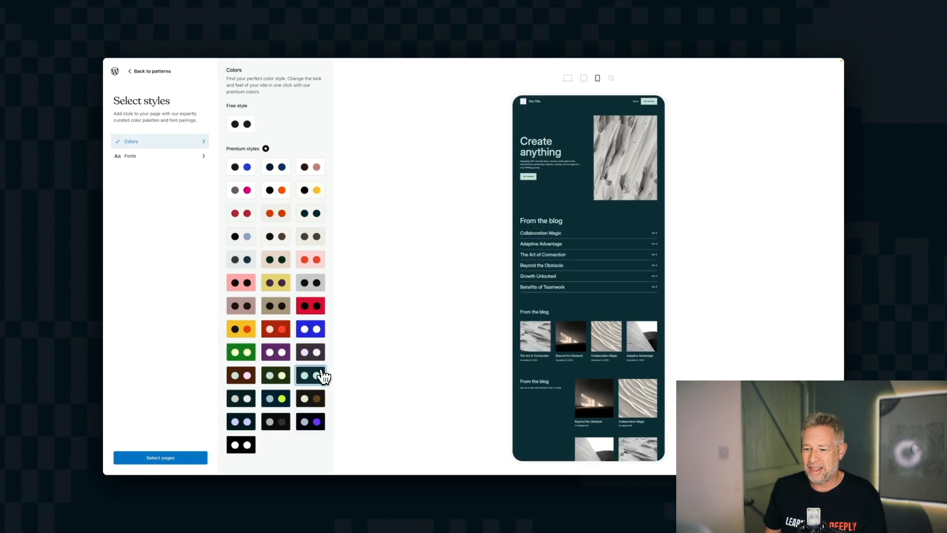
click(309, 421)
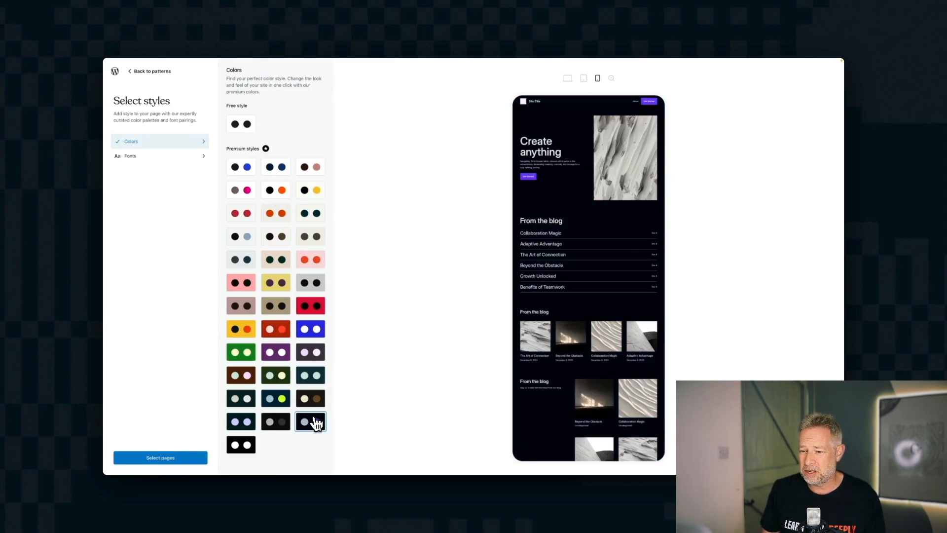
click(240, 352)
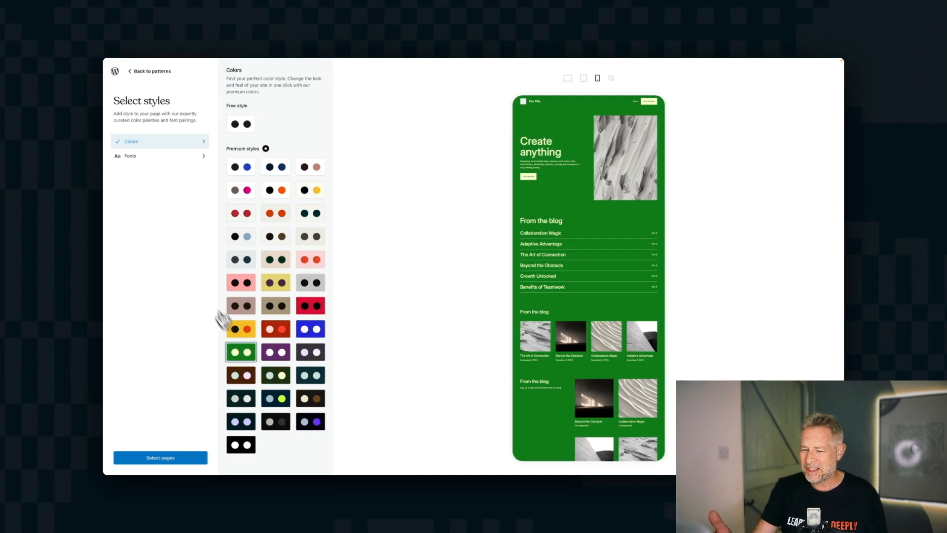
- Preview the Fraunces pairing and choose the Inter and Ibarra Real Nova font pairing
click(130, 155)
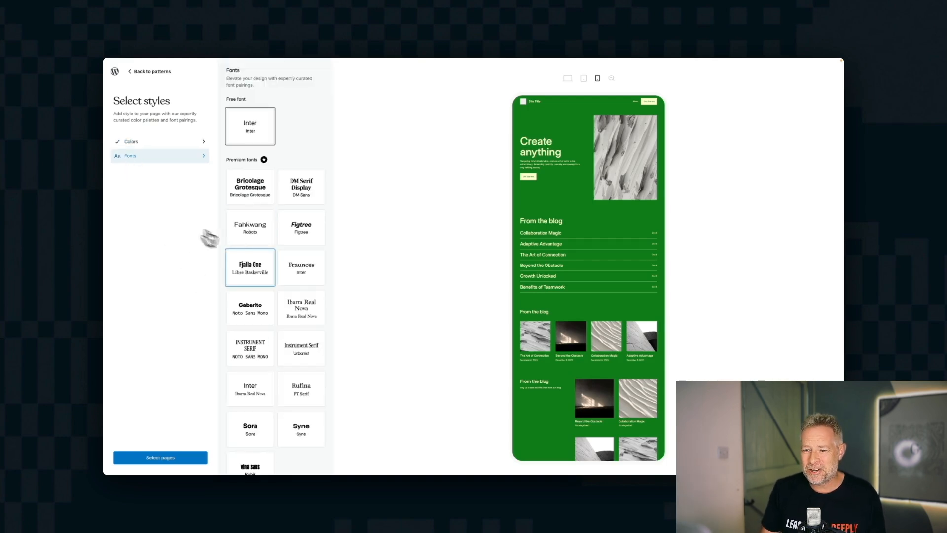
click(301, 268)
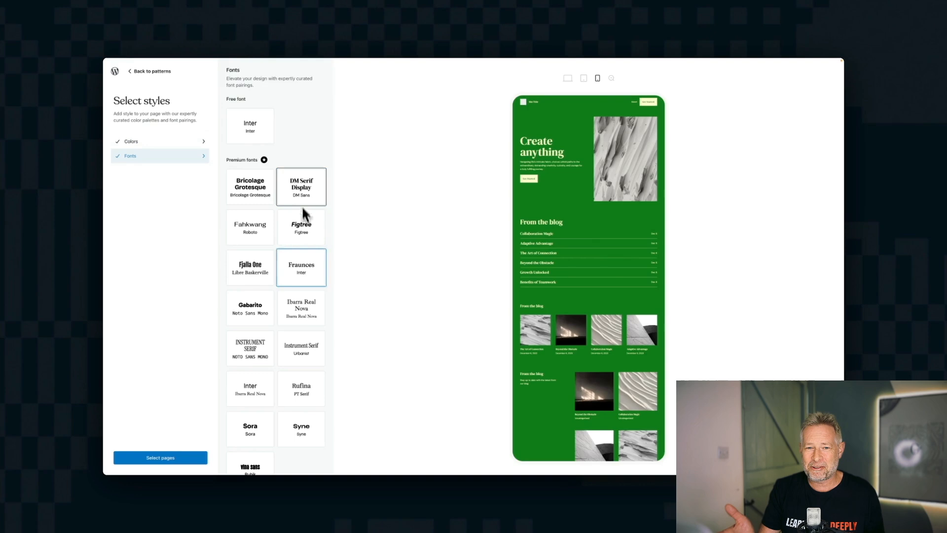
click(250, 389)
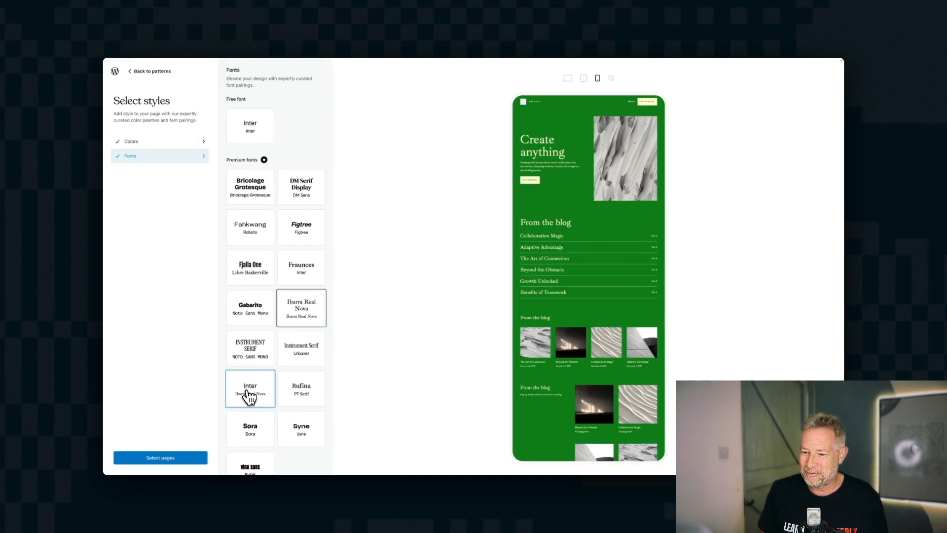
click(249, 389)
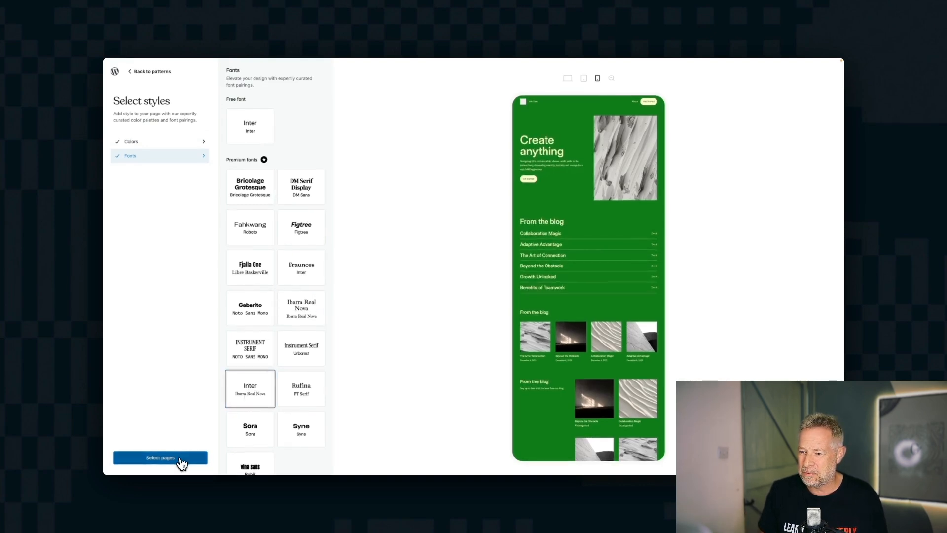
- Add the About, Services, Blog, Gallery and Contact pages and save the selection
click(160, 456)
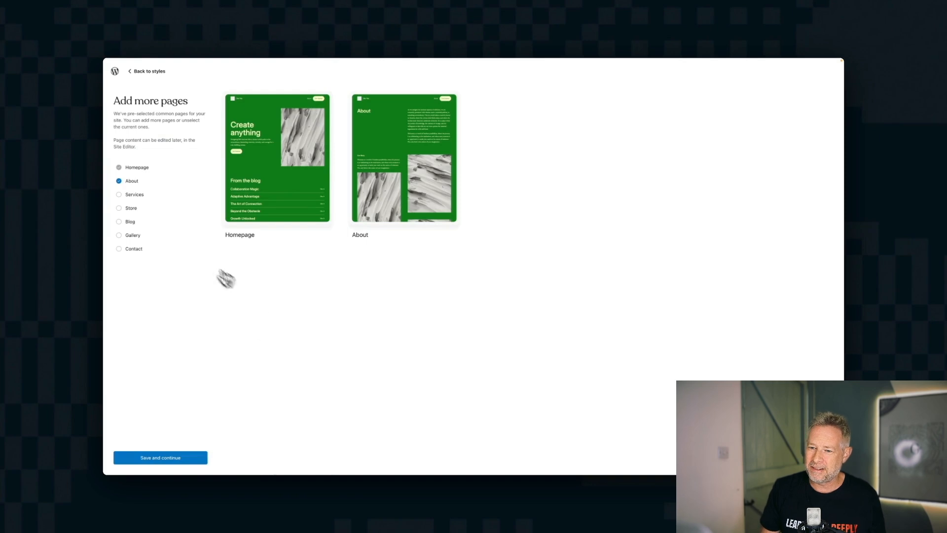
click(119, 195)
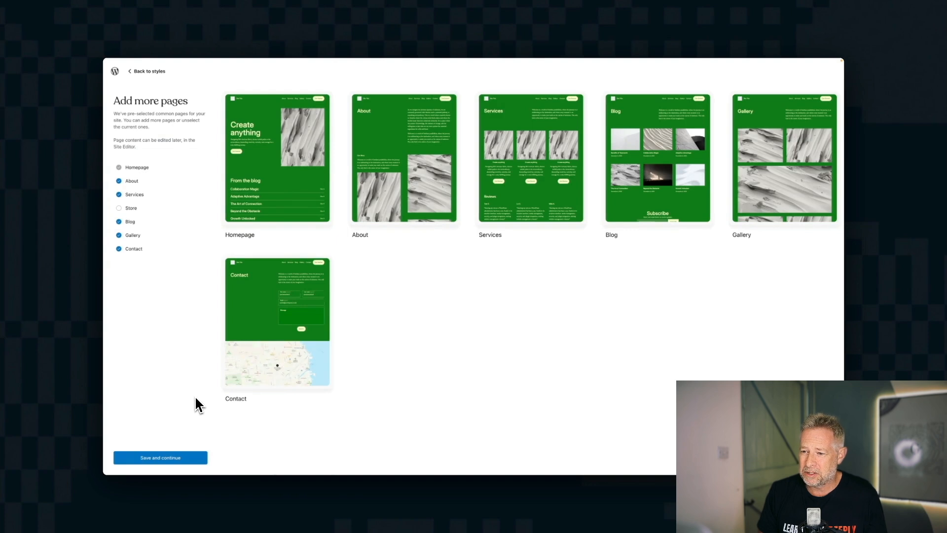
click(404, 159)
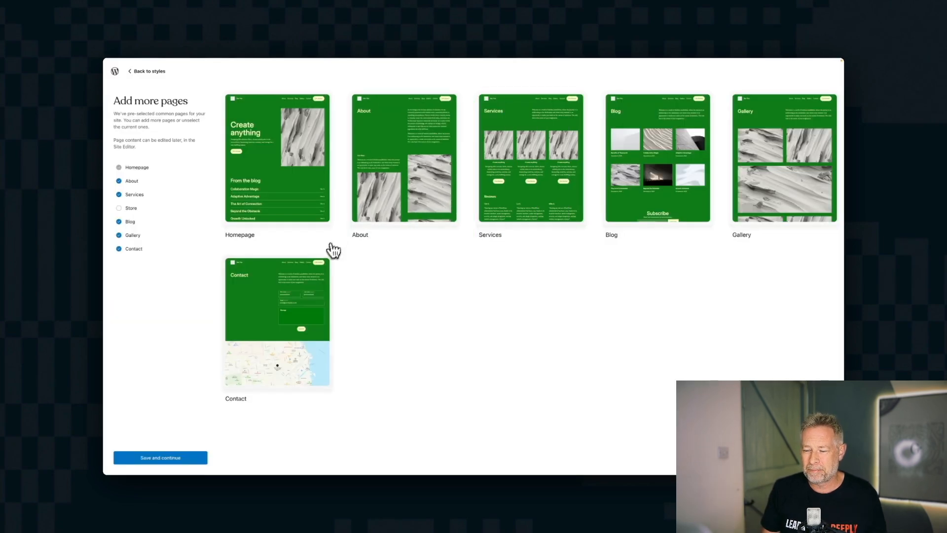
click(160, 457)
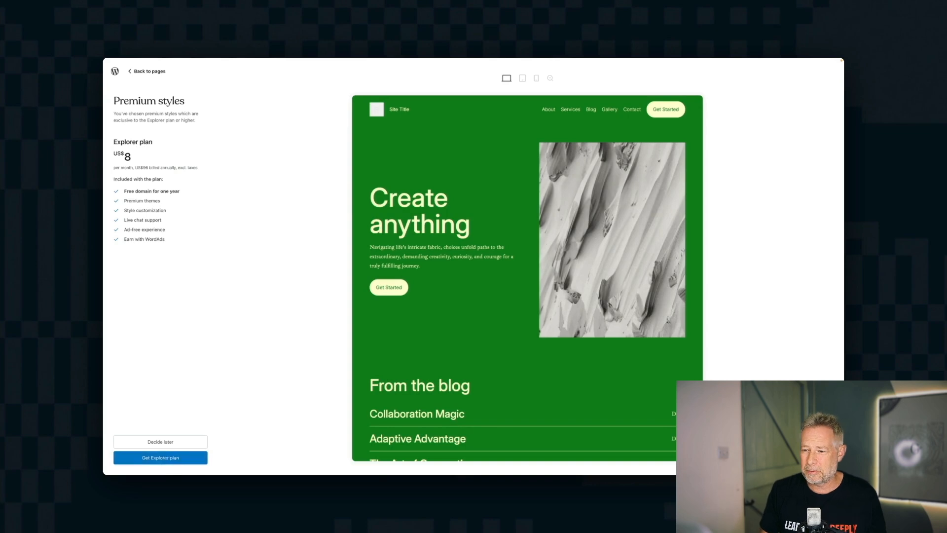
- Decide later on the premium plan and start adding content to the site
click(159, 457)
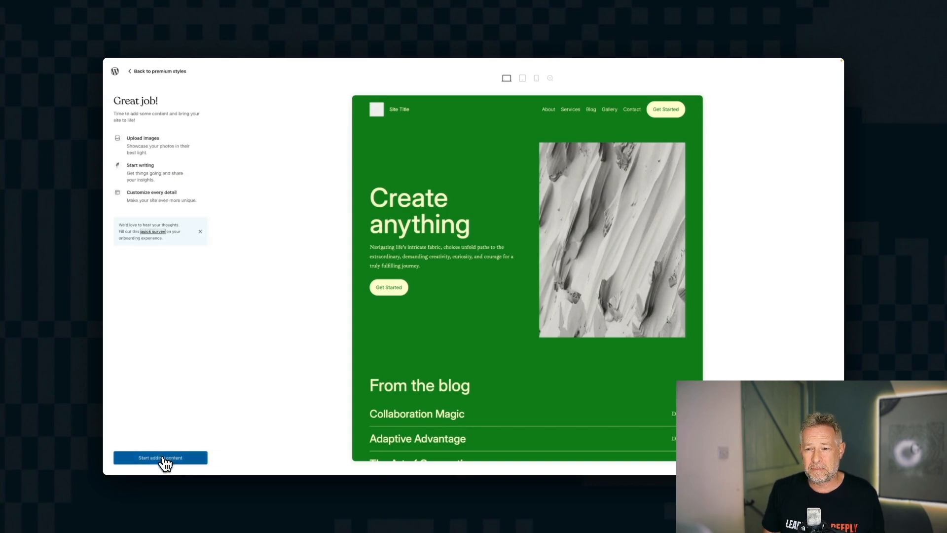
click(160, 457)
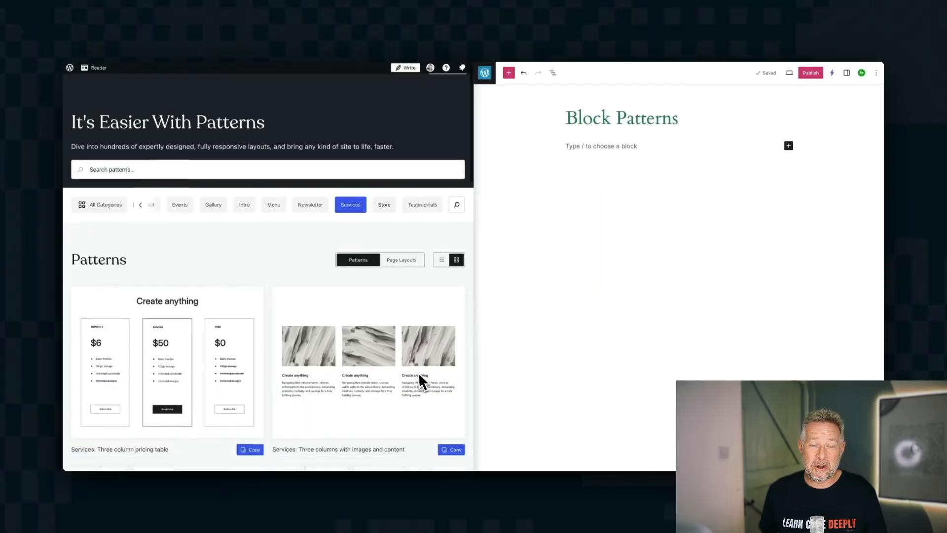
- Copy the Three column pricing table pattern and paste it into the Block Patterns page
scroll(down, 3)
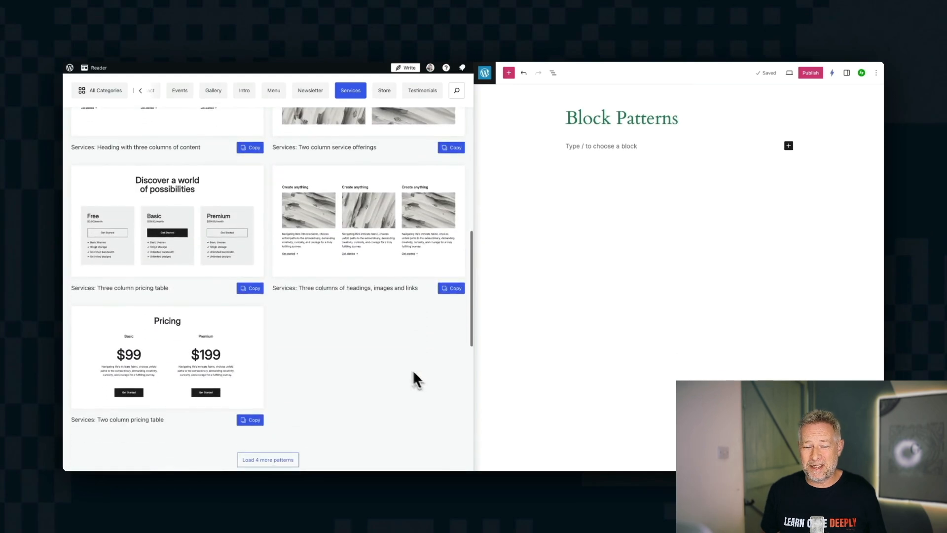
click(250, 287)
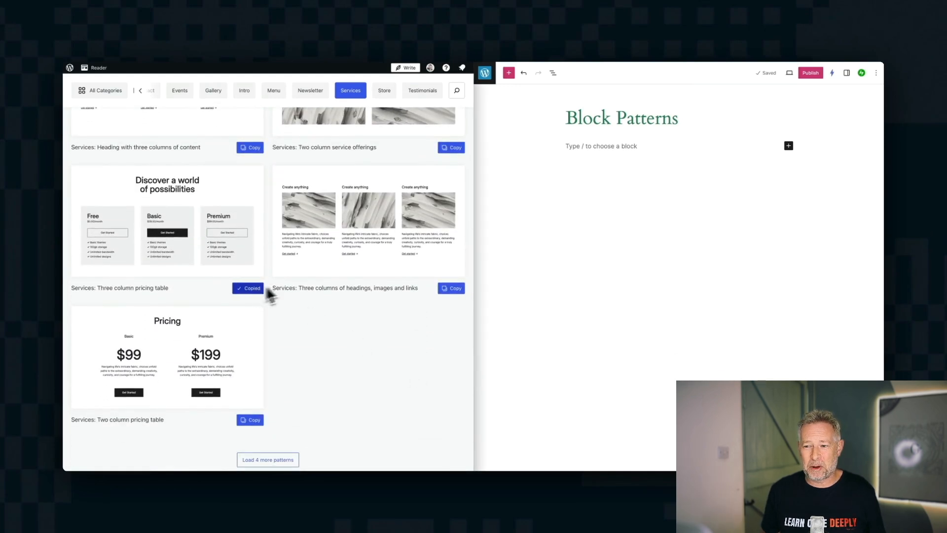
click(601, 146)
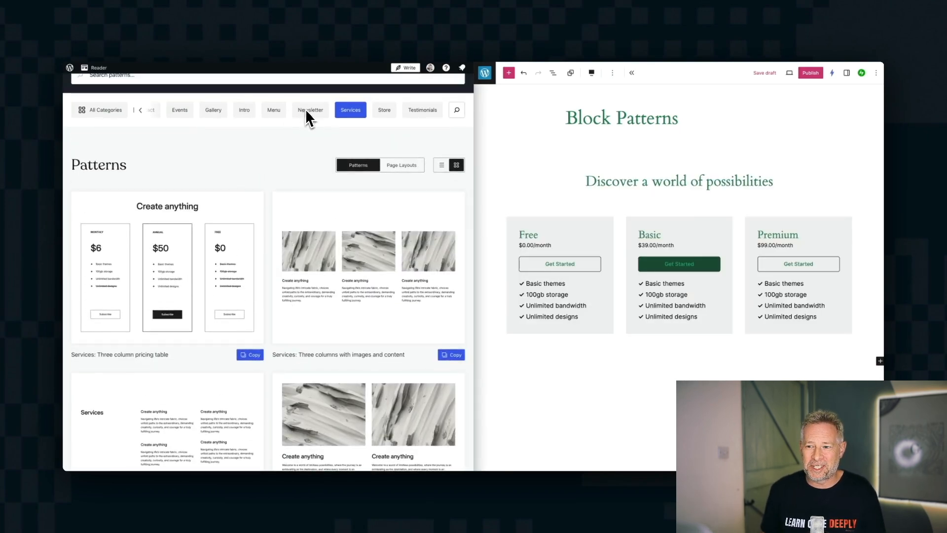
- Copy a newsletter sign-up pattern, then move to the About pattern category
click(309, 110)
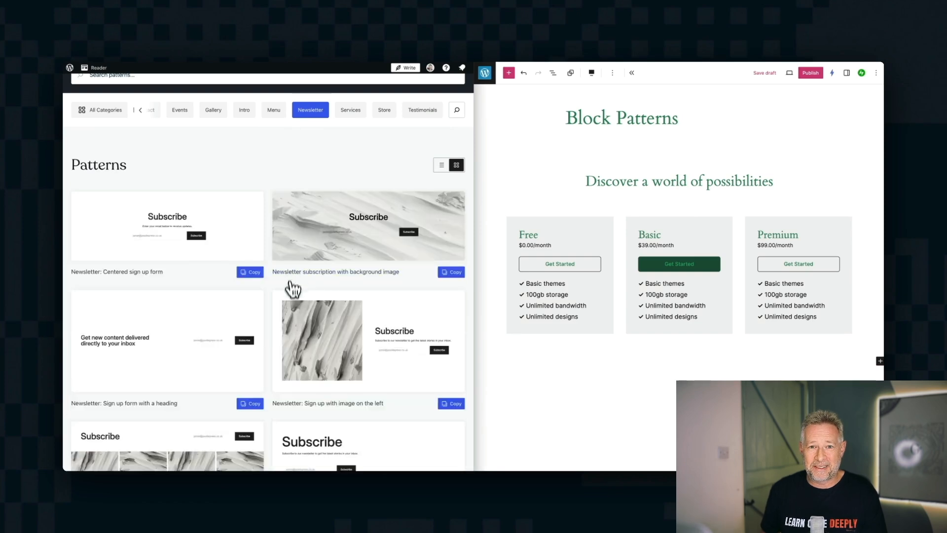
click(450, 364)
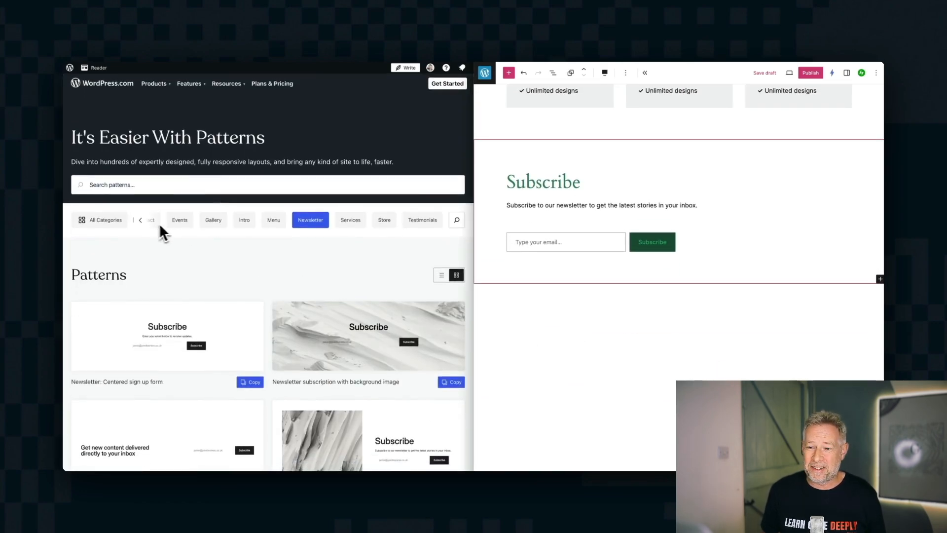
click(140, 219)
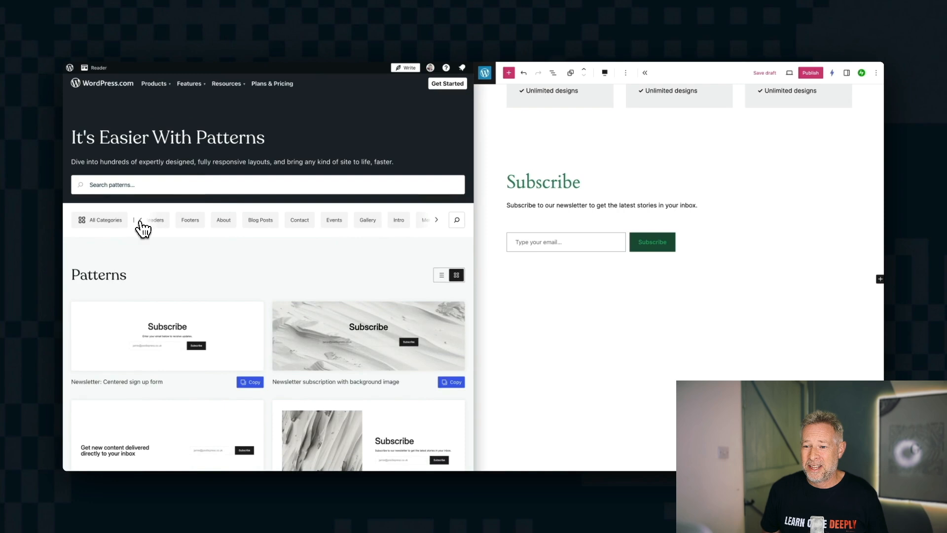
click(224, 219)
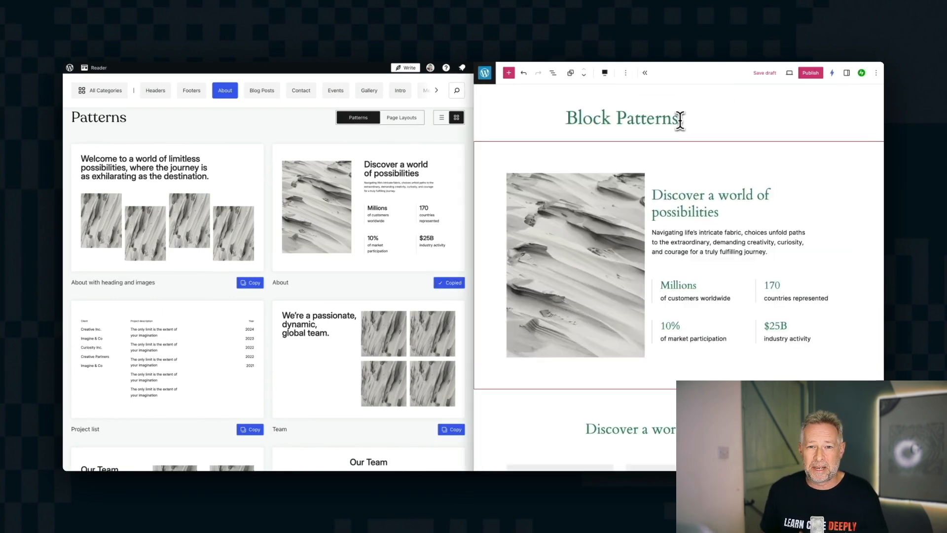
- Scroll through the About patterns to find one with an image and statistics
scroll(down, 3)
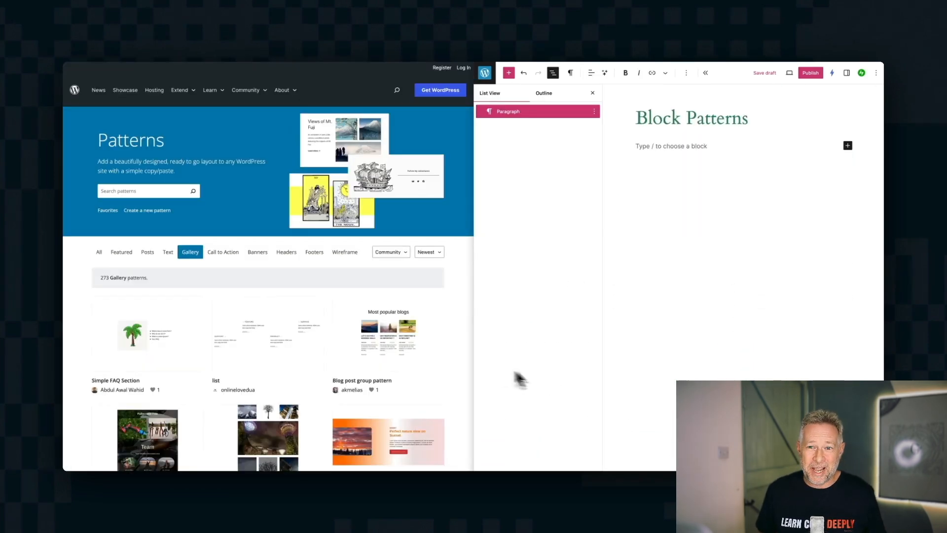
- Scroll the Gallery pattern results and copy the Tiles with Covers pattern
scroll(down, 3)
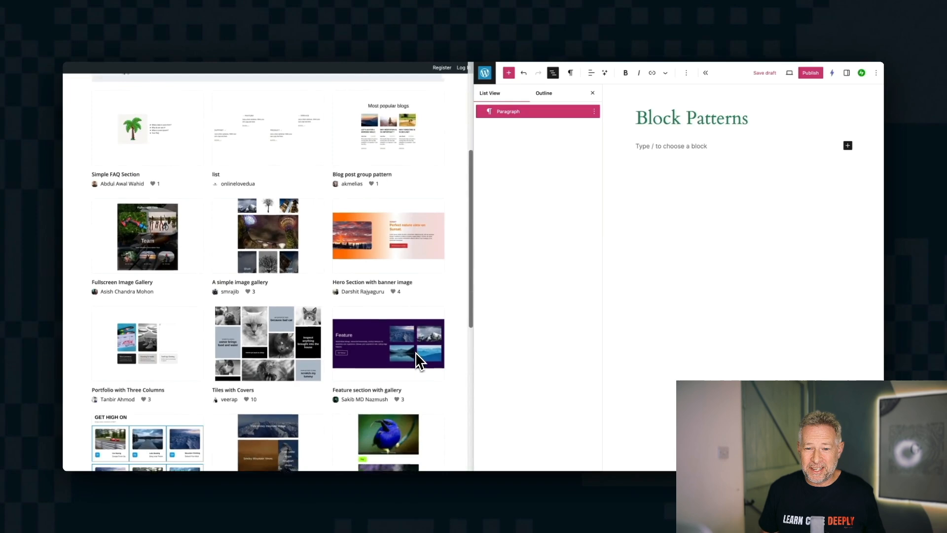
scroll(down, 3)
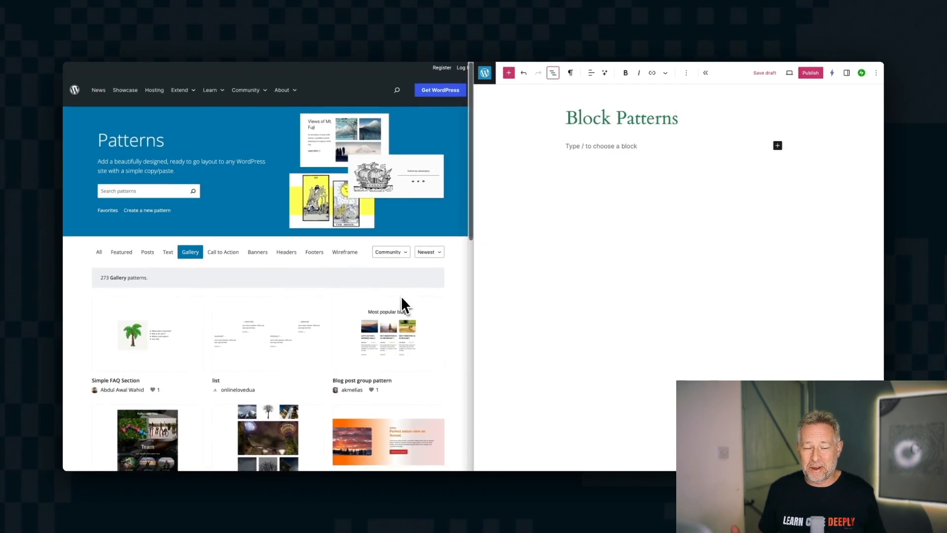
mouse_move(407, 307)
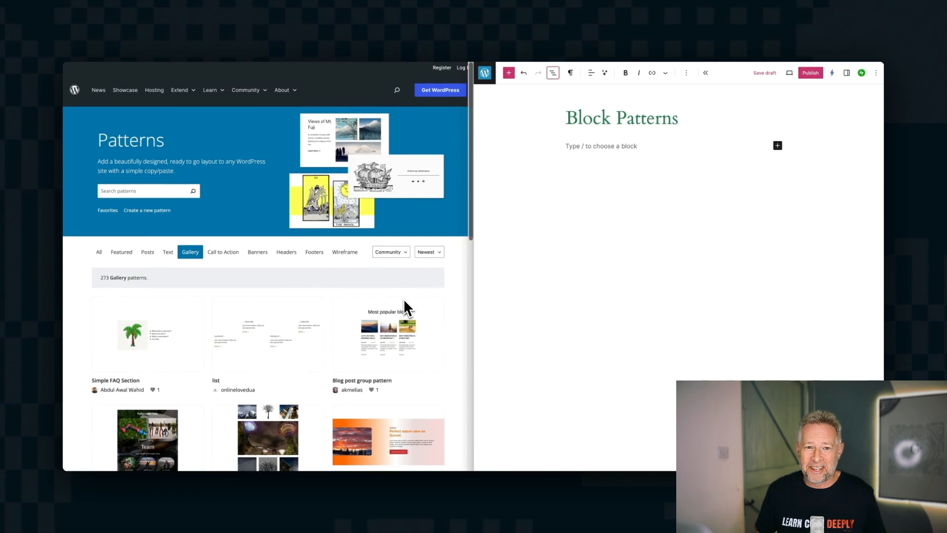
scroll(down, 3)
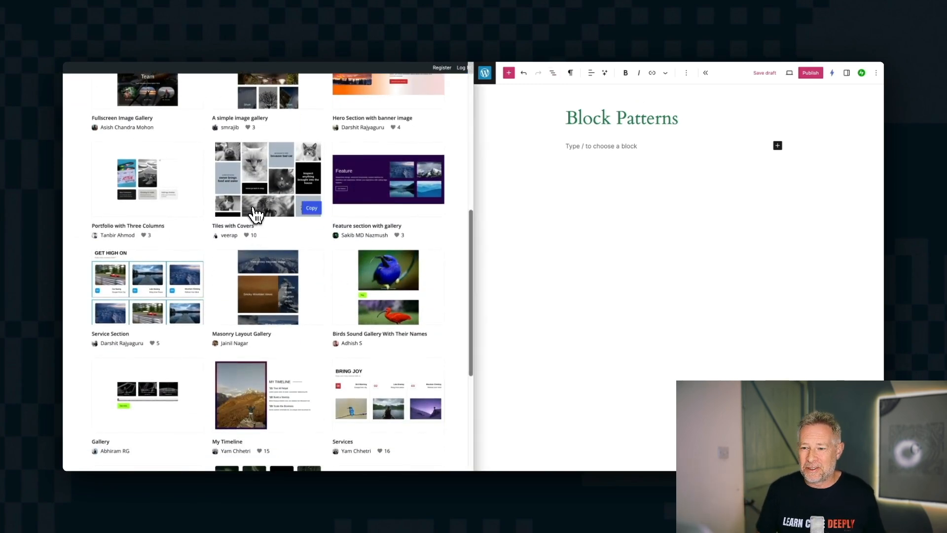
click(311, 207)
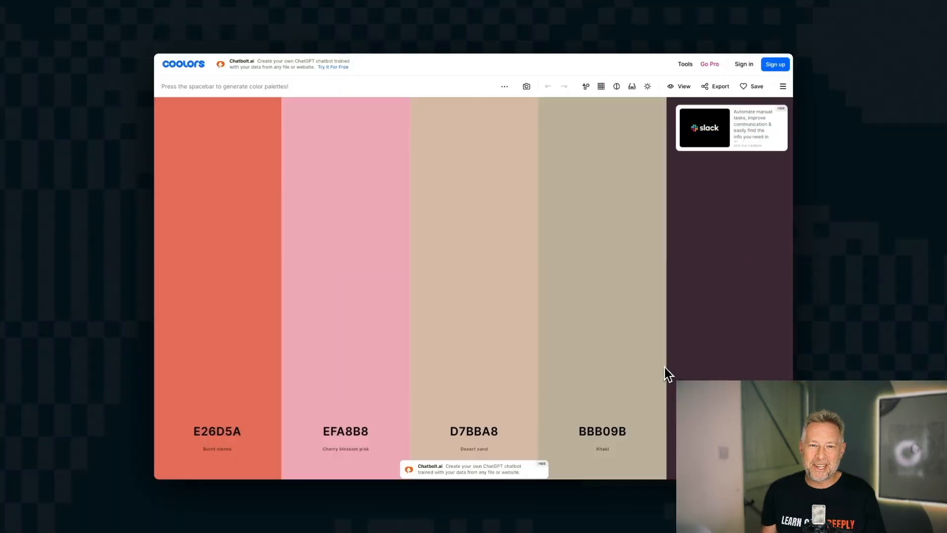
- Generate random palettes with the spacebar until reaching D7613C, 227C9D, 17C3B2, FFCB77
key(space)
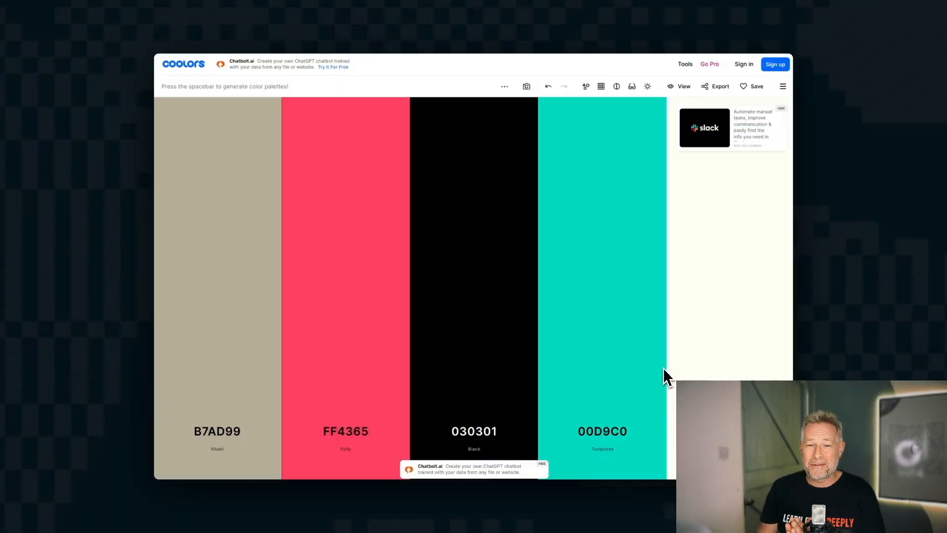
key(space)
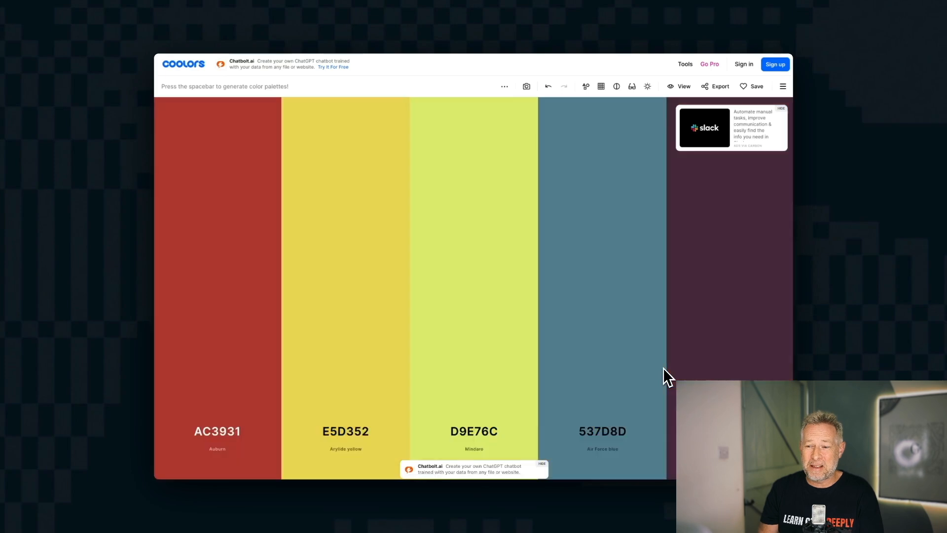
key(space)
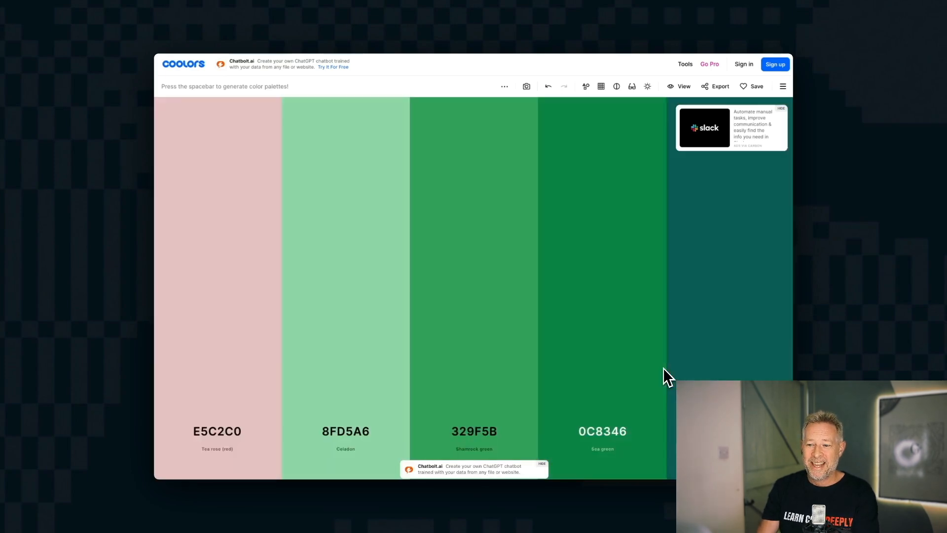
key(space)
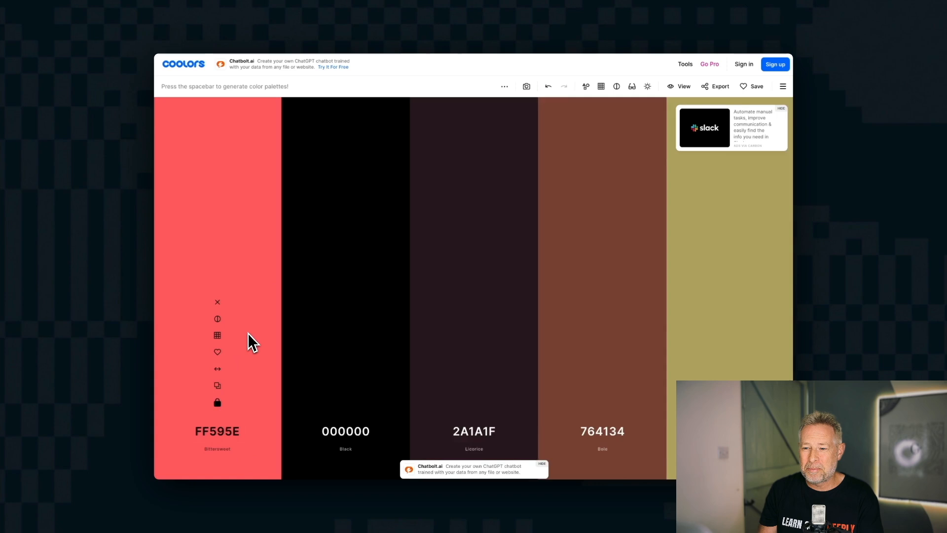
key(space)
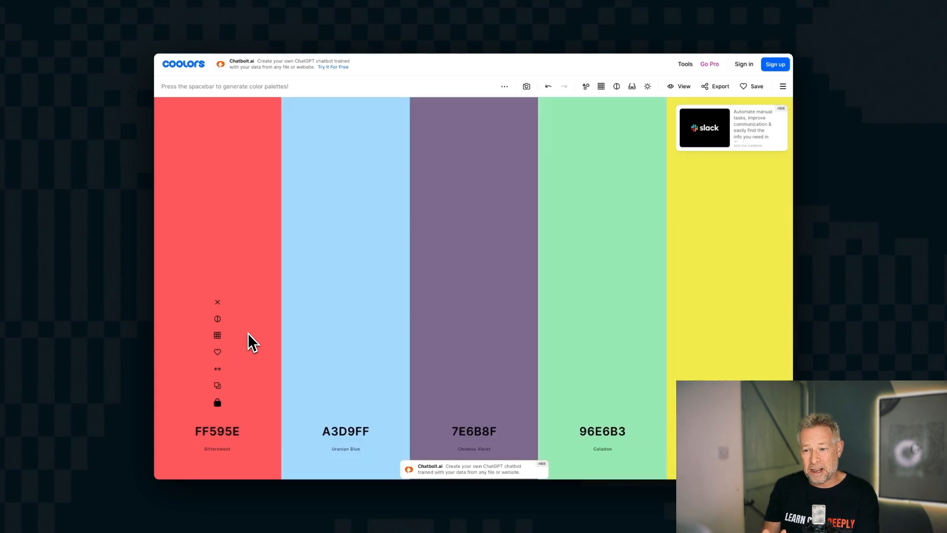
key(space)
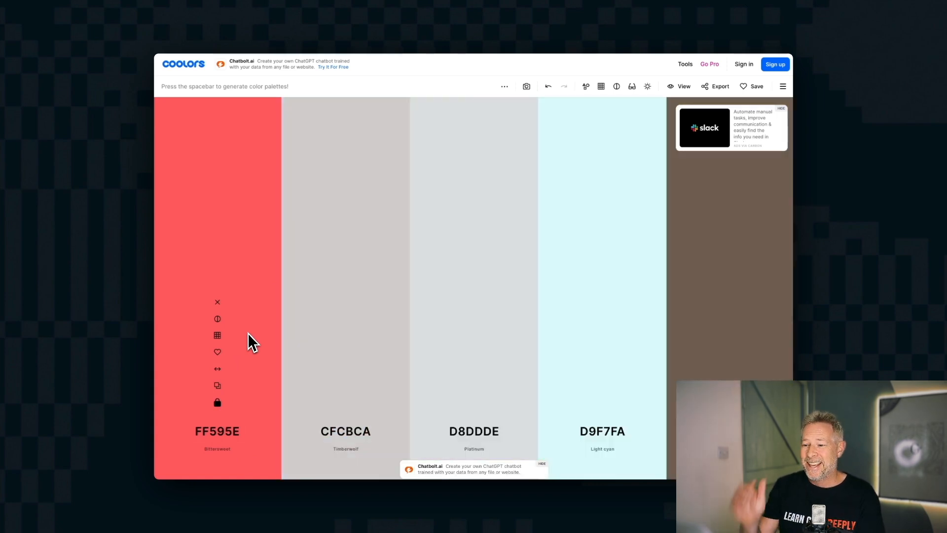
key(space)
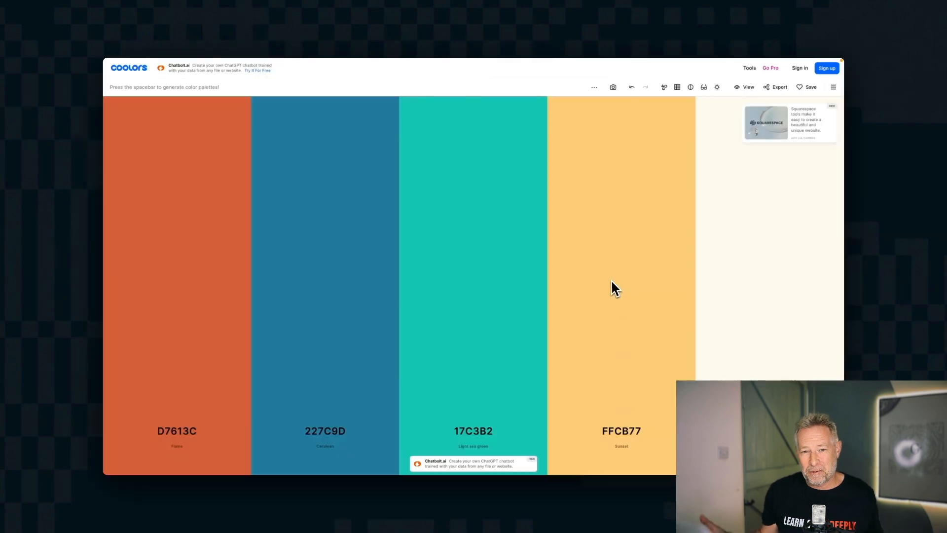
mouse_move(613, 86)
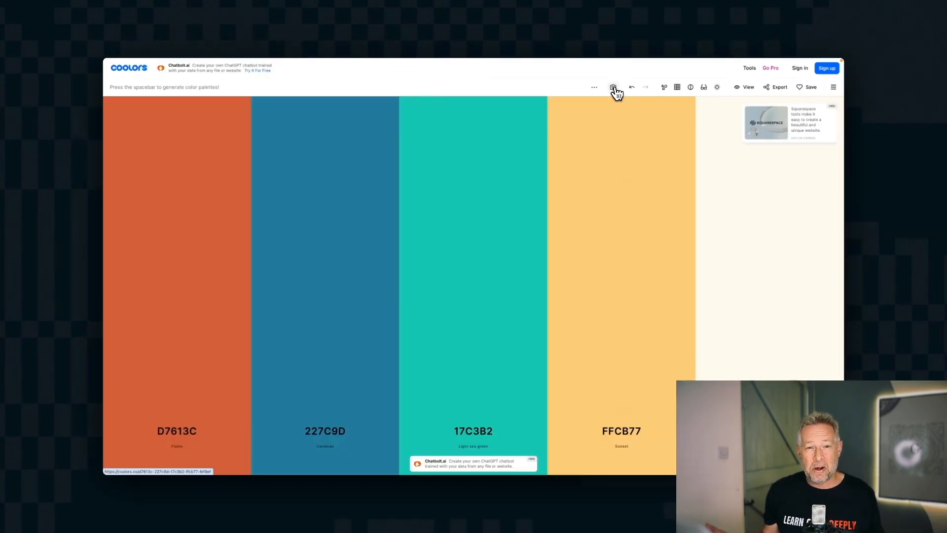
- Pick an image file from the computer to extract an apple green and amaranth purple palette
click(613, 87)
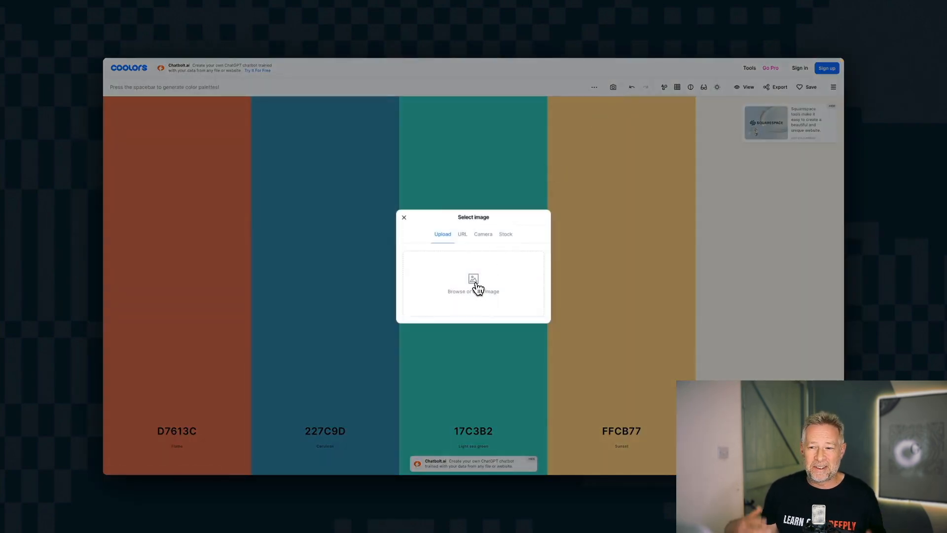
click(473, 284)
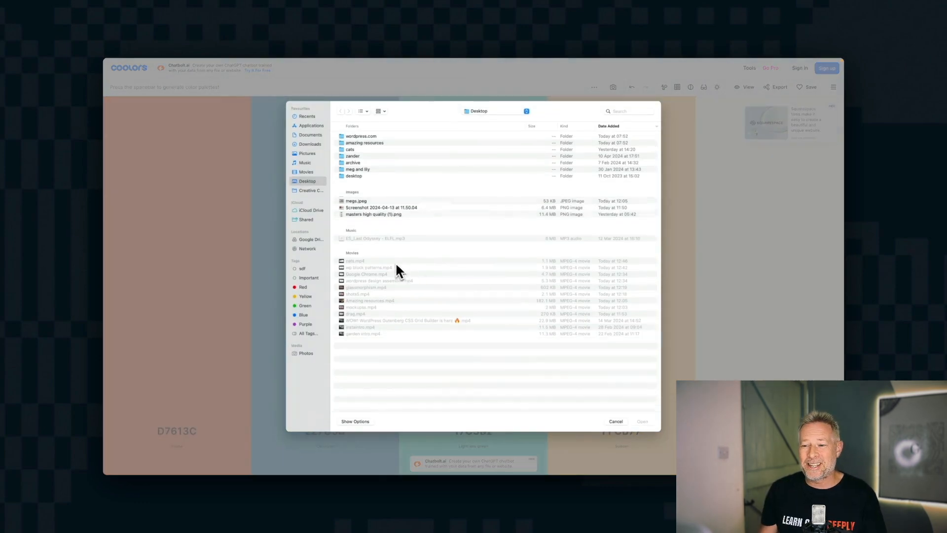
click(615, 421)
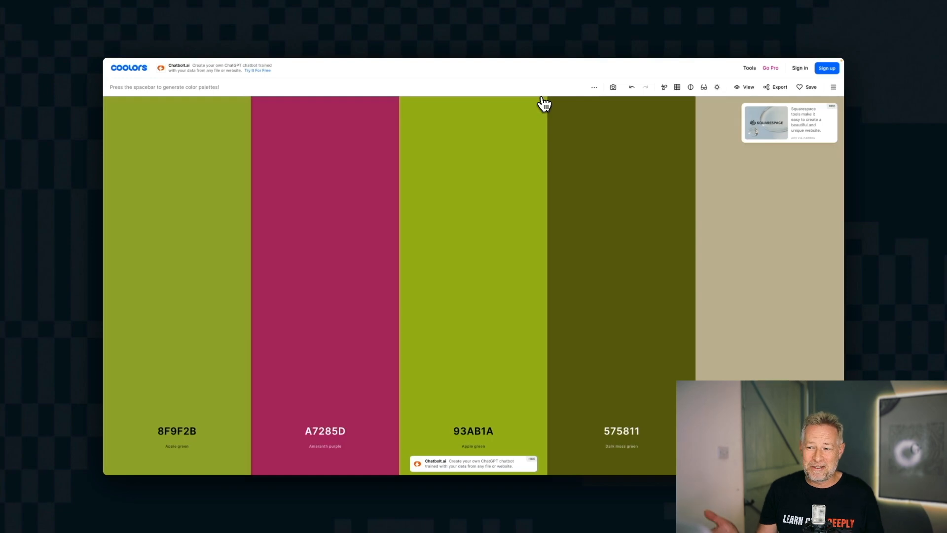
key(space)
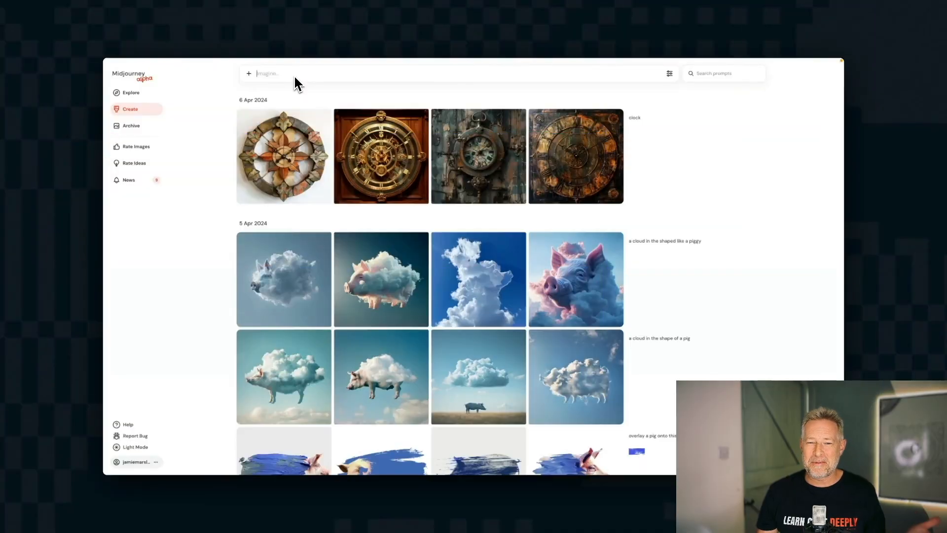
- Reshape the man-and-dog image to a taller portrait frame, submit it and return to the Create feed
text(a m)
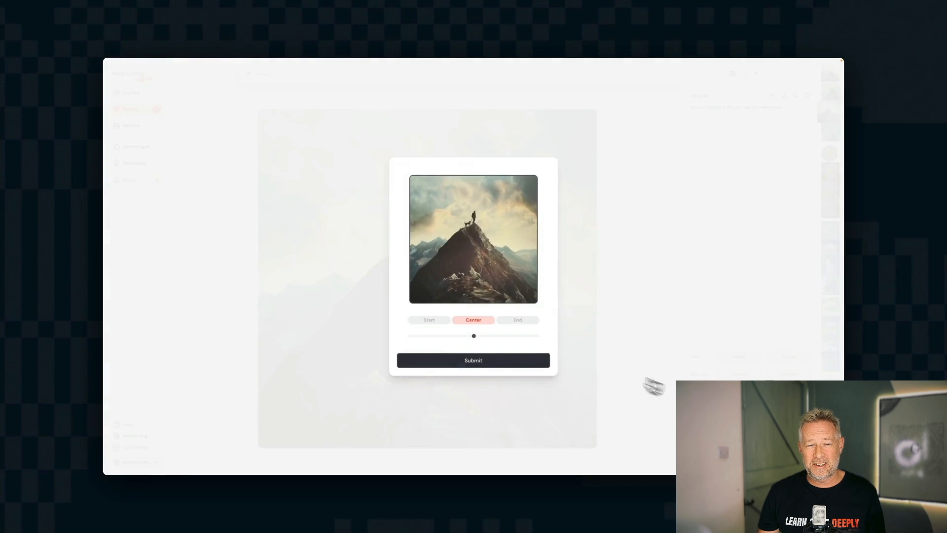
drag(474, 335, 452, 335)
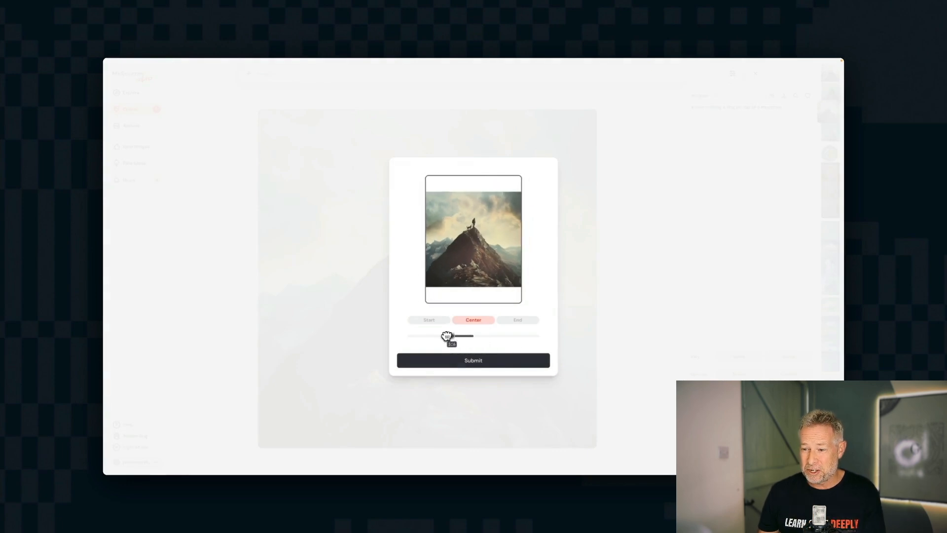
drag(447, 336, 429, 335)
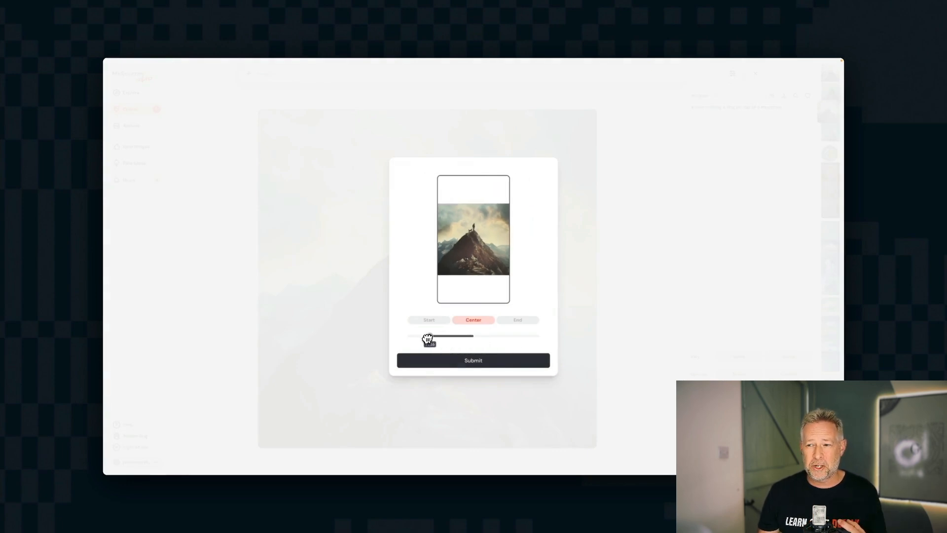
click(473, 360)
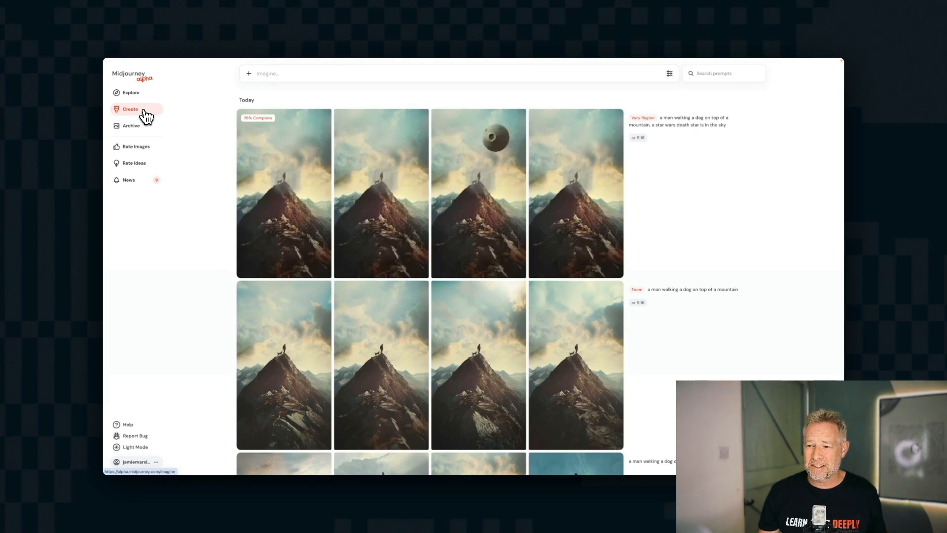
click(478, 192)
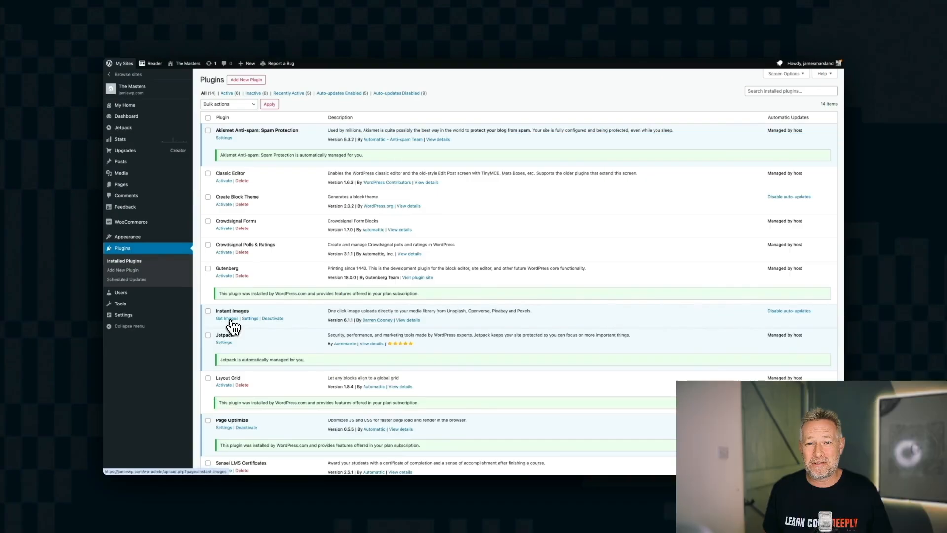
- Search Instant Images for 'smile' photos from the Plugins list
click(227, 318)
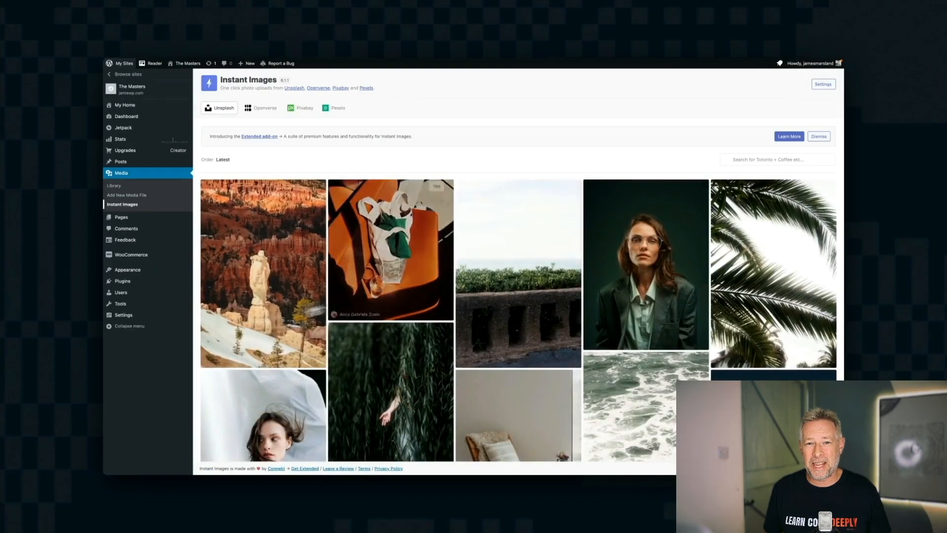
click(778, 159)
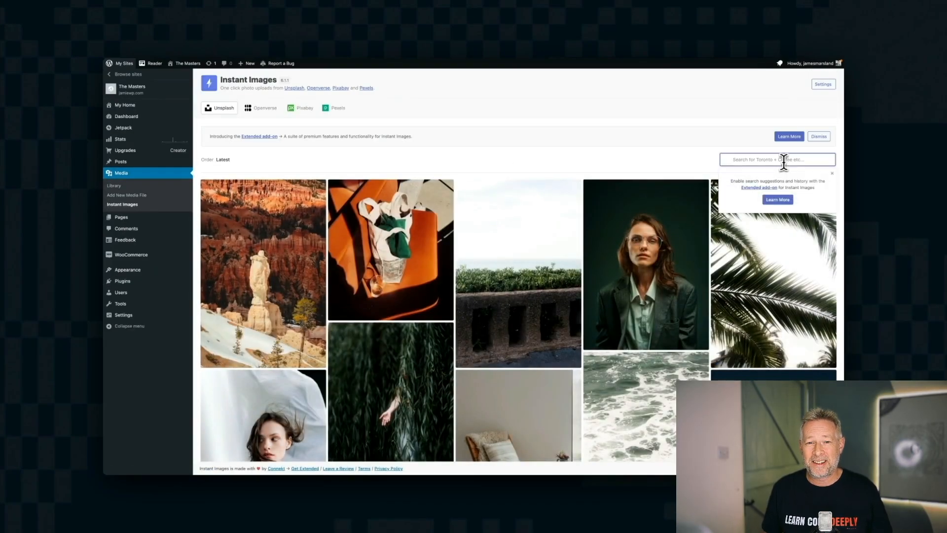
text(smile)
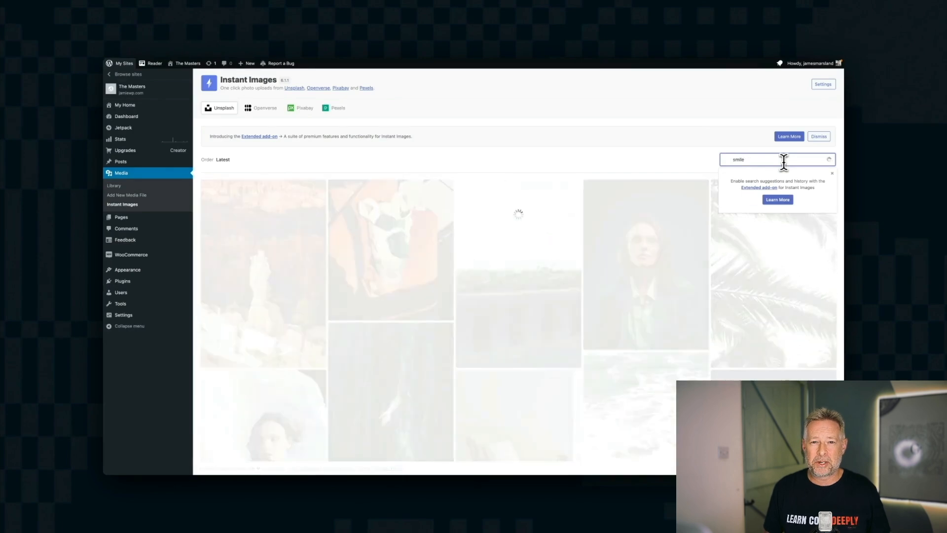
key(Enter)
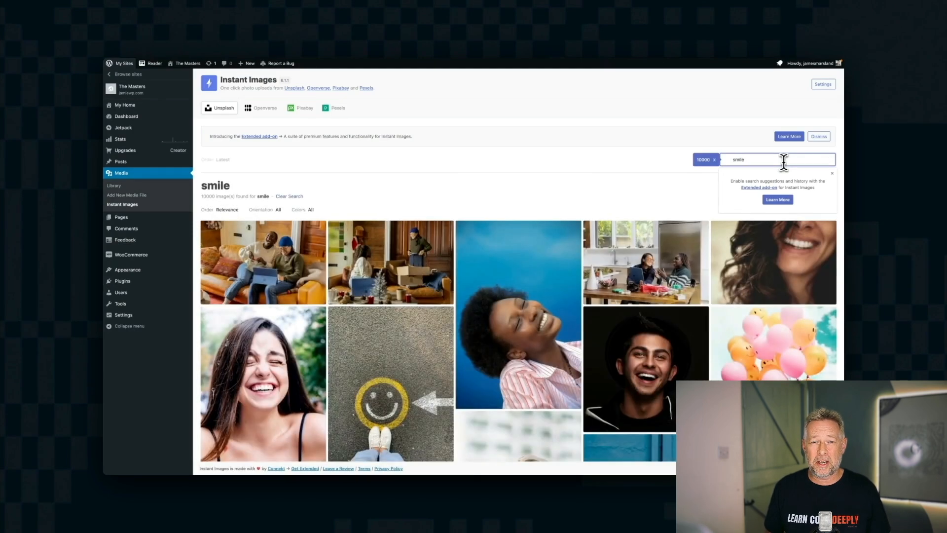
- Scroll through the thousands of smiling-people photo results
scroll(down, 3)
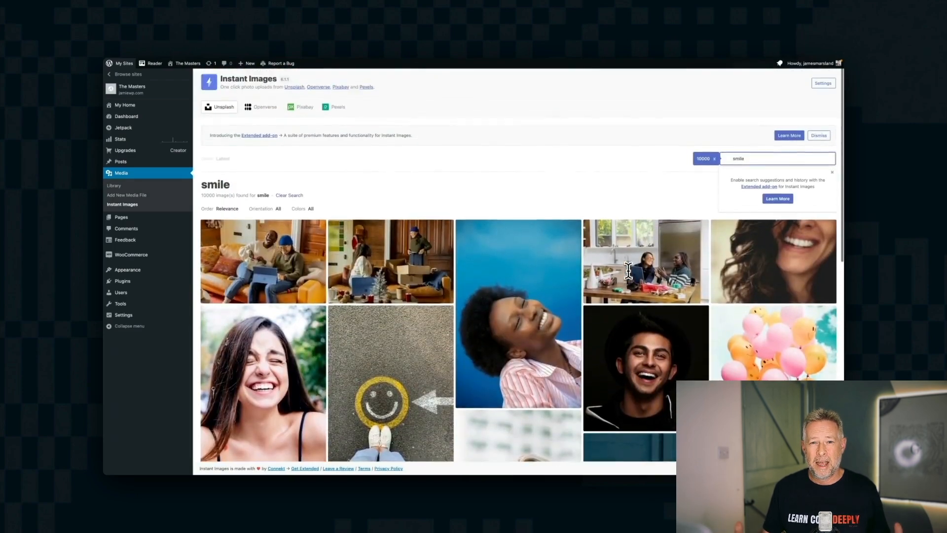
click(277, 209)
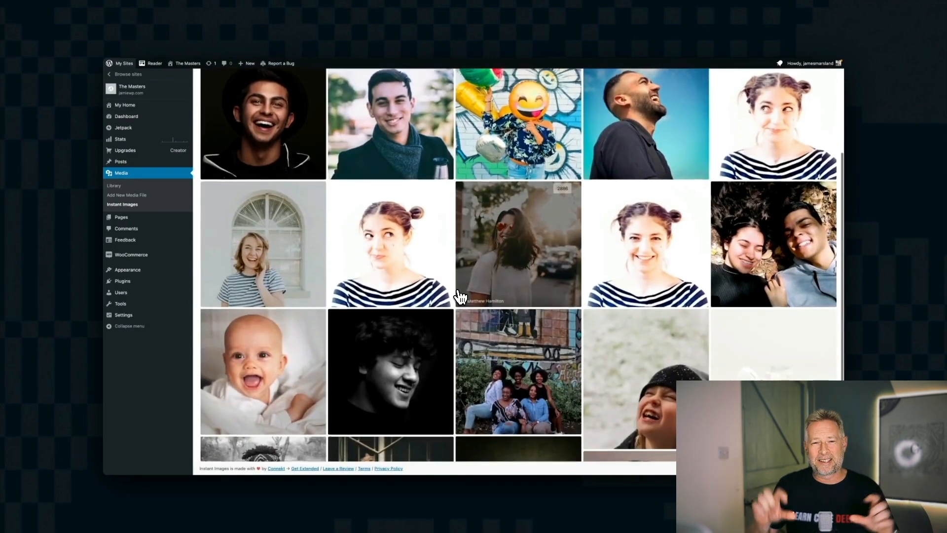
scroll(down, 3)
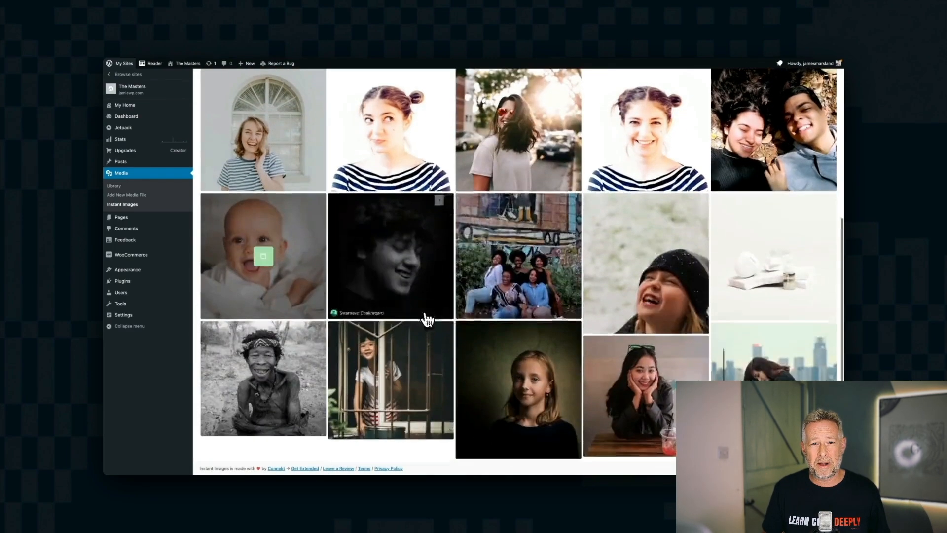
scroll(down, 3)
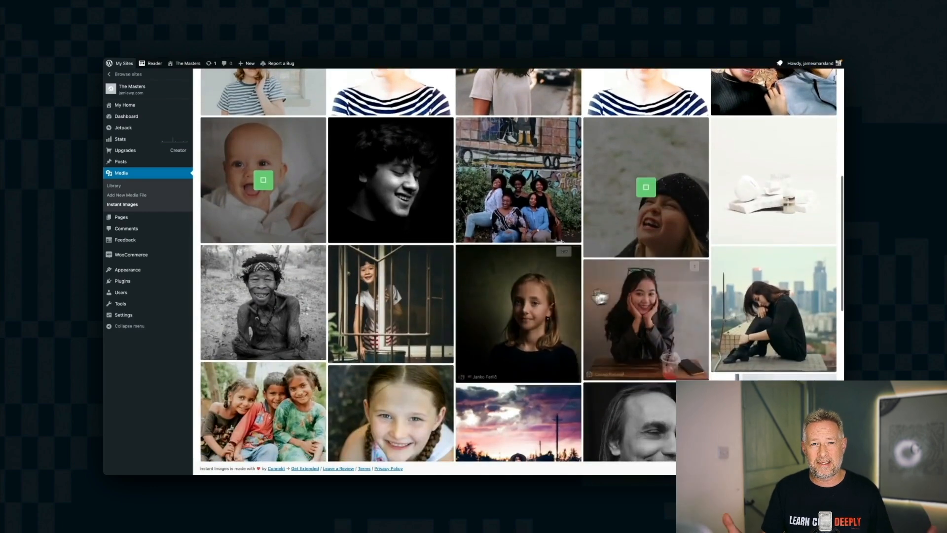
scroll(down, 3)
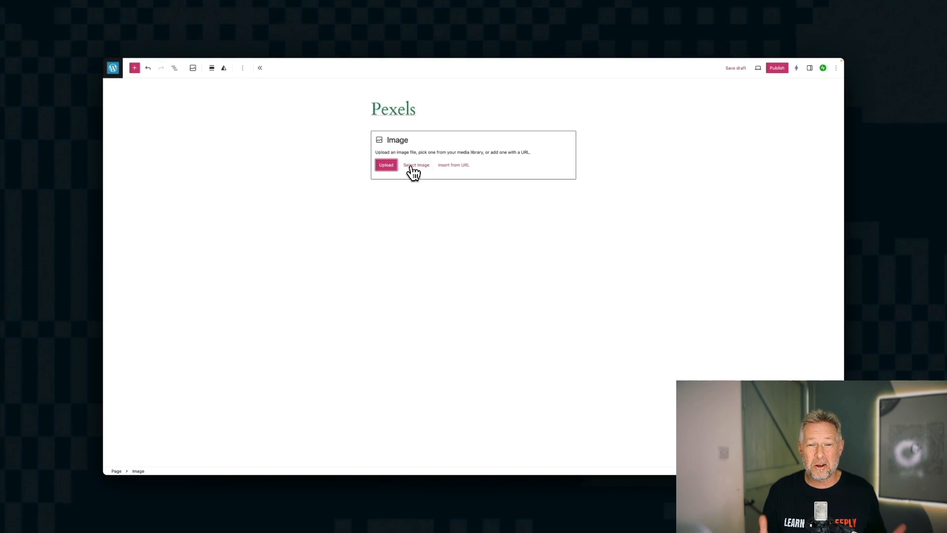
- Choose Pexels Free Photos as the image source for the empty image block
click(416, 165)
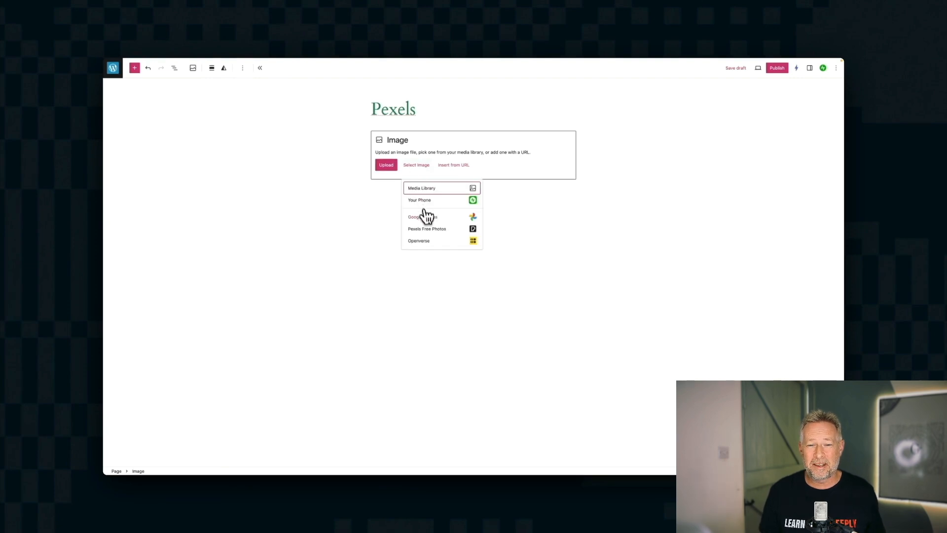
click(426, 228)
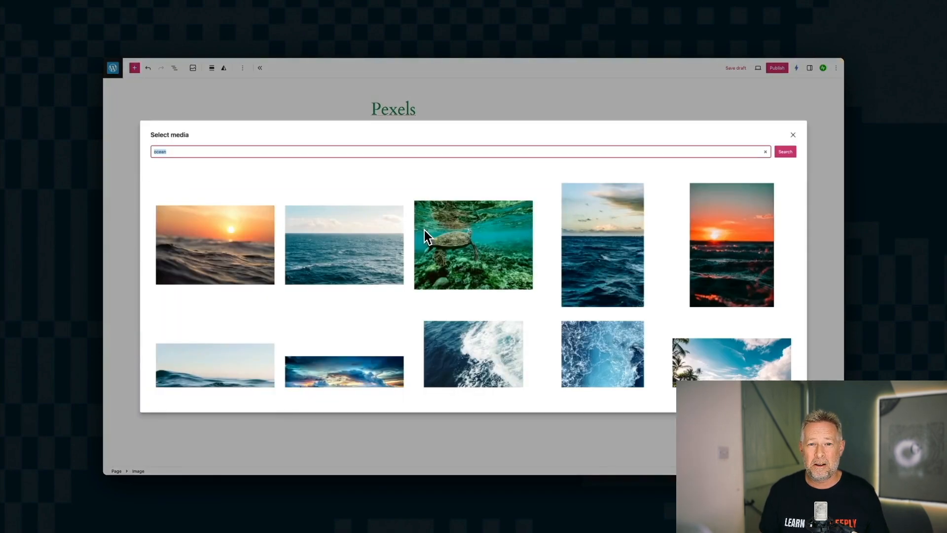